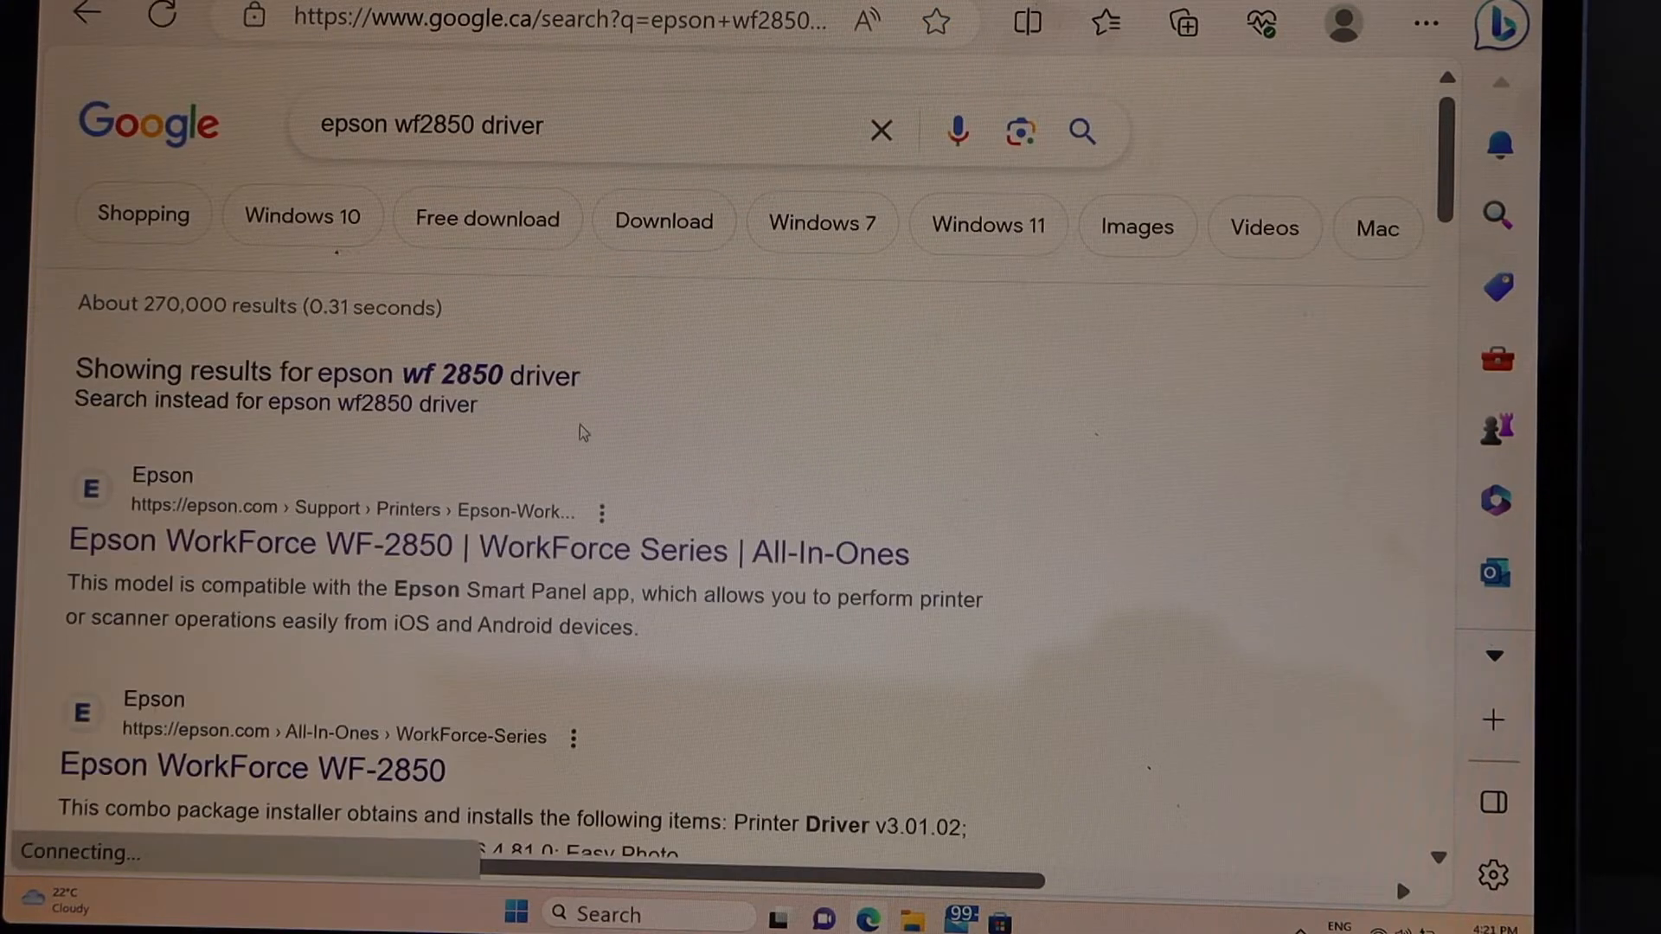
Scroll the WF-2850 support page down to the Windows 10 64-bit downloads list
{"action": "scroll", "scroll_direction": "down", "scroll_amount": 3}
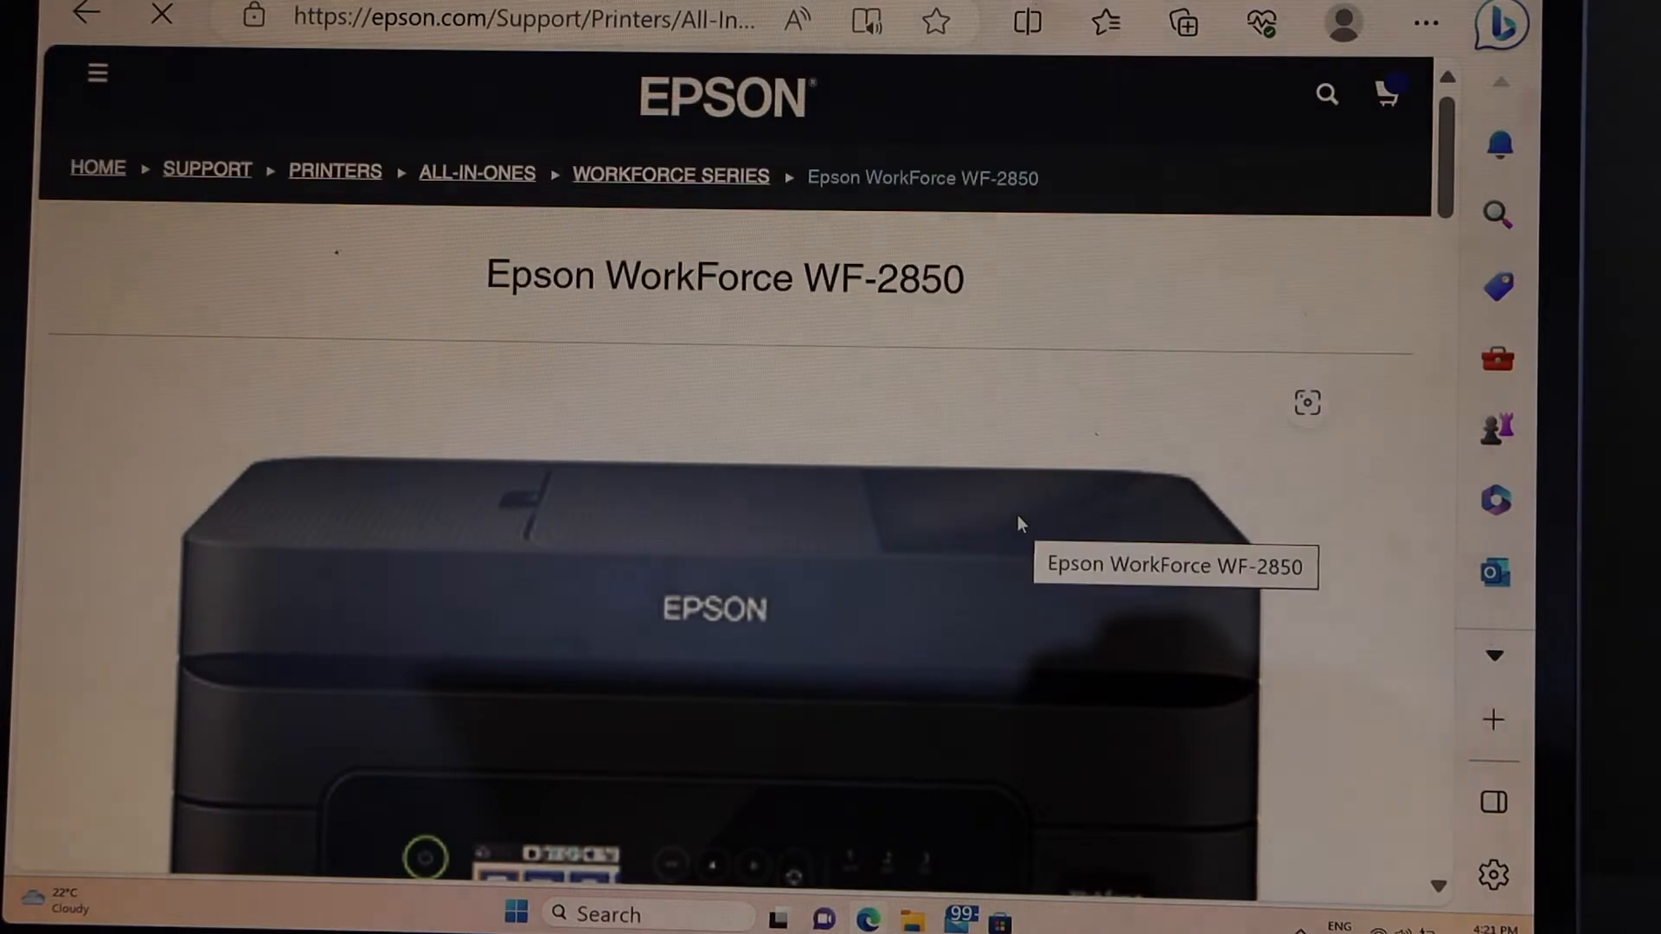
{"action": "scroll", "scroll_direction": "down", "scroll_amount": 3}
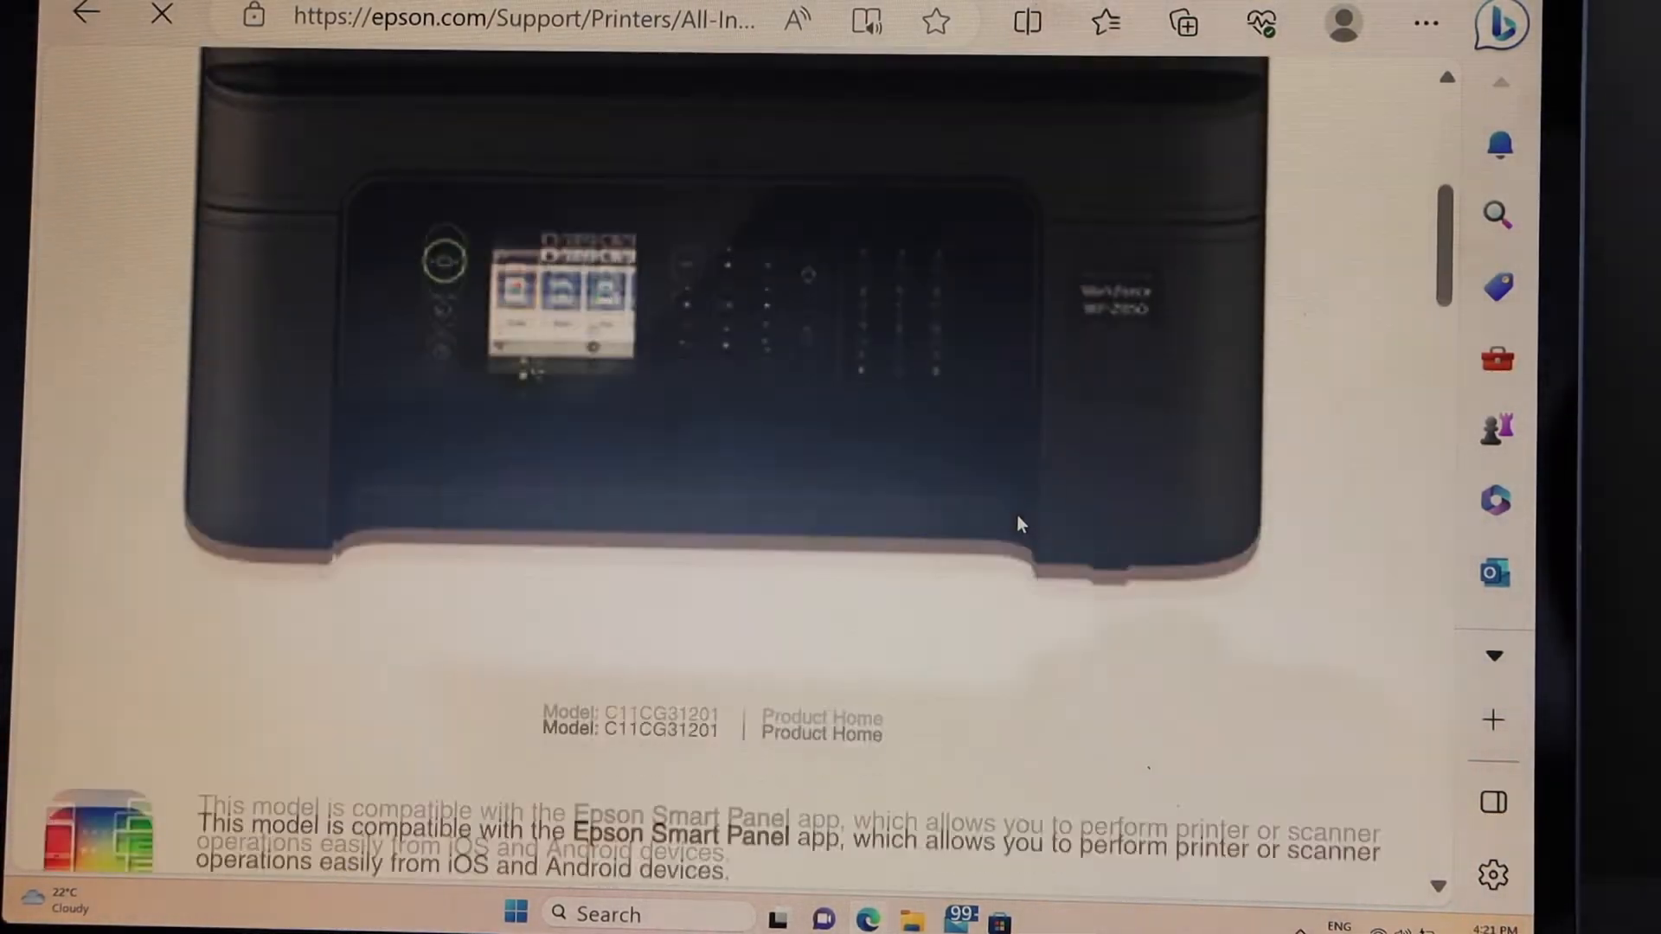
{"action": "scroll", "scroll_direction": "down", "scroll_amount": 3}
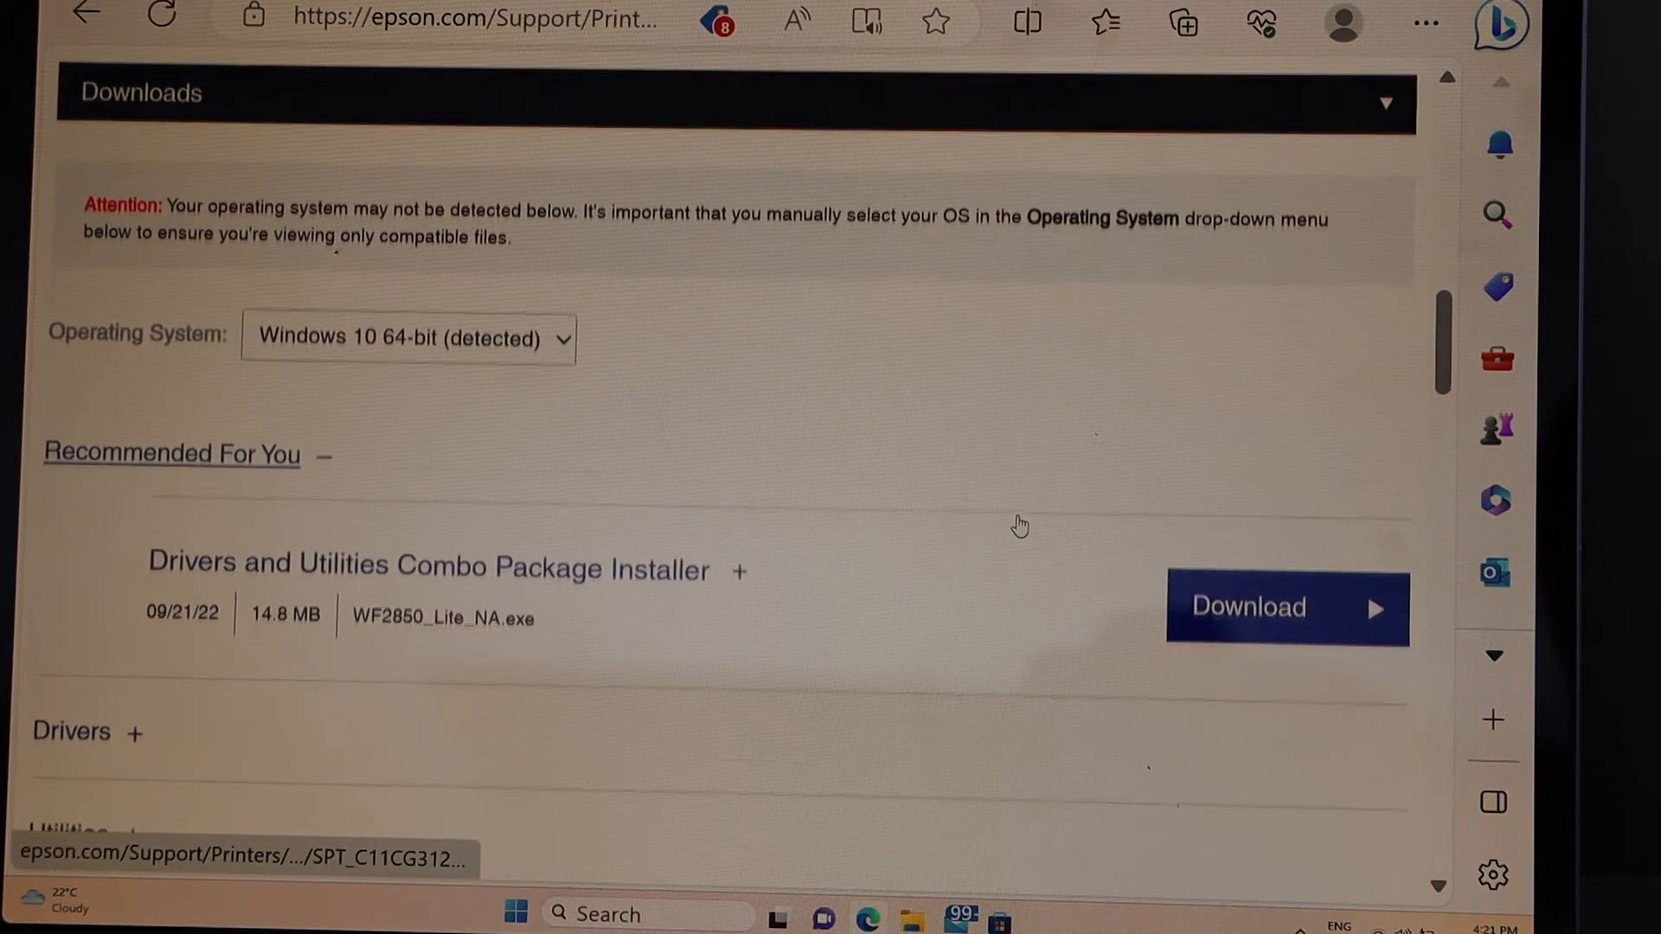
Download the WF2850 Drivers and Utilities Combo Package Installer and open the file
{"action": "scroll", "scroll_direction": "down", "scroll_amount": 3}
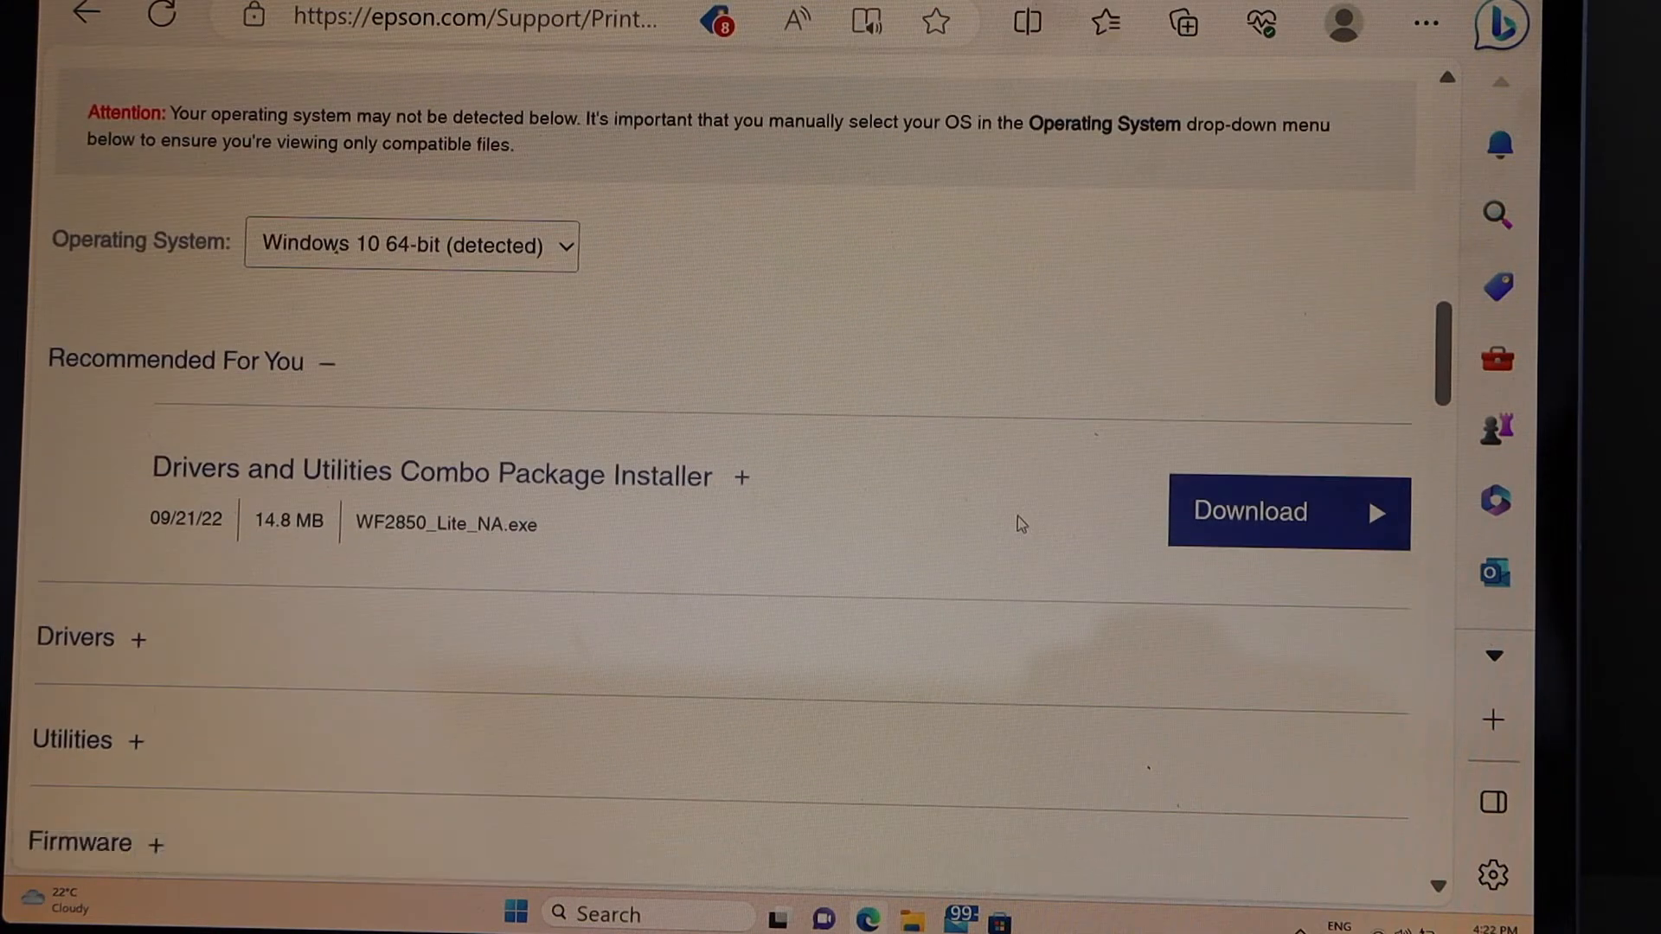
{"action": "mouse_move", "coordinate": [1055, 503]}
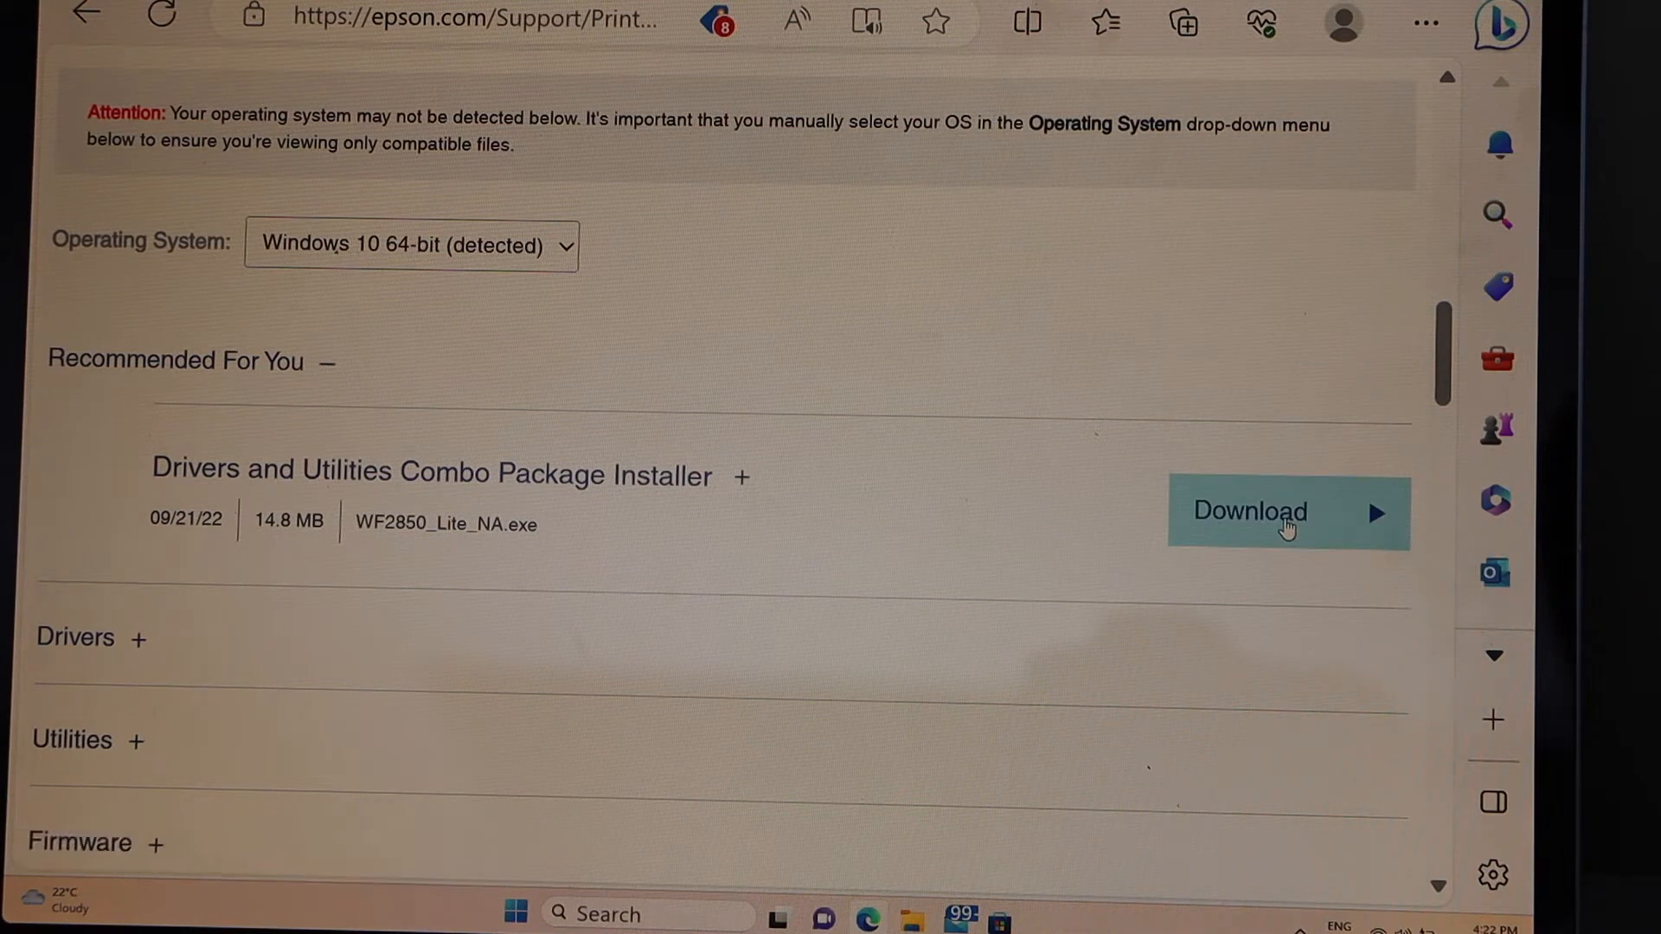
{"action": "left_click", "coordinate": [1289, 513]}
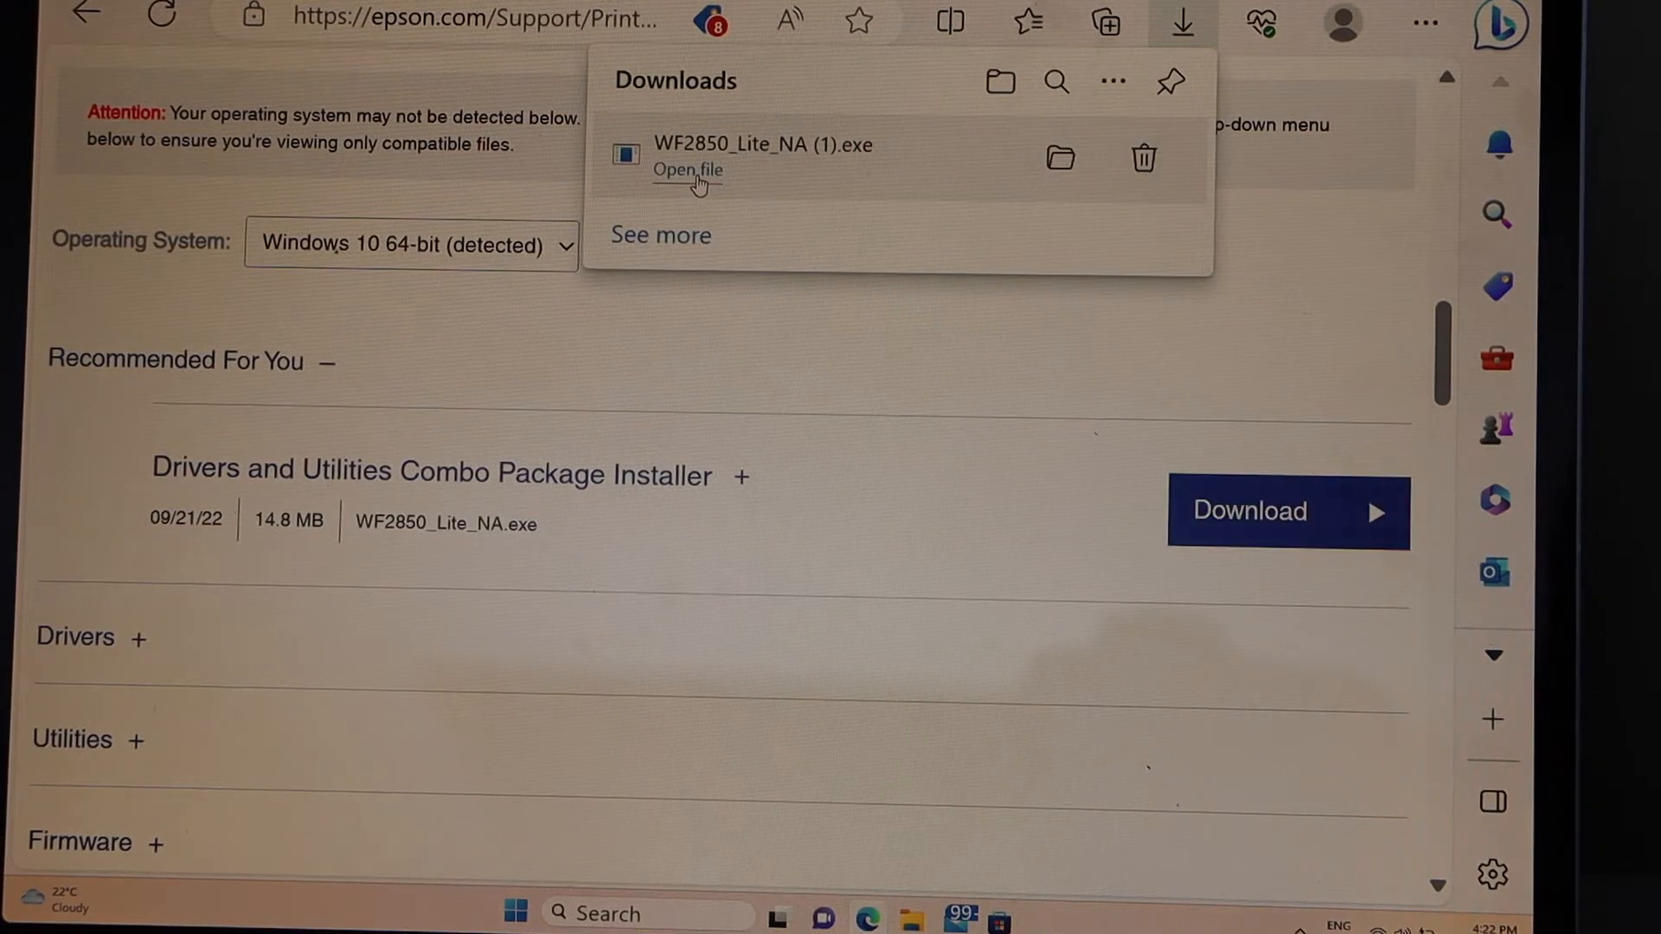
{"action": "left_click", "coordinate": [686, 169]}
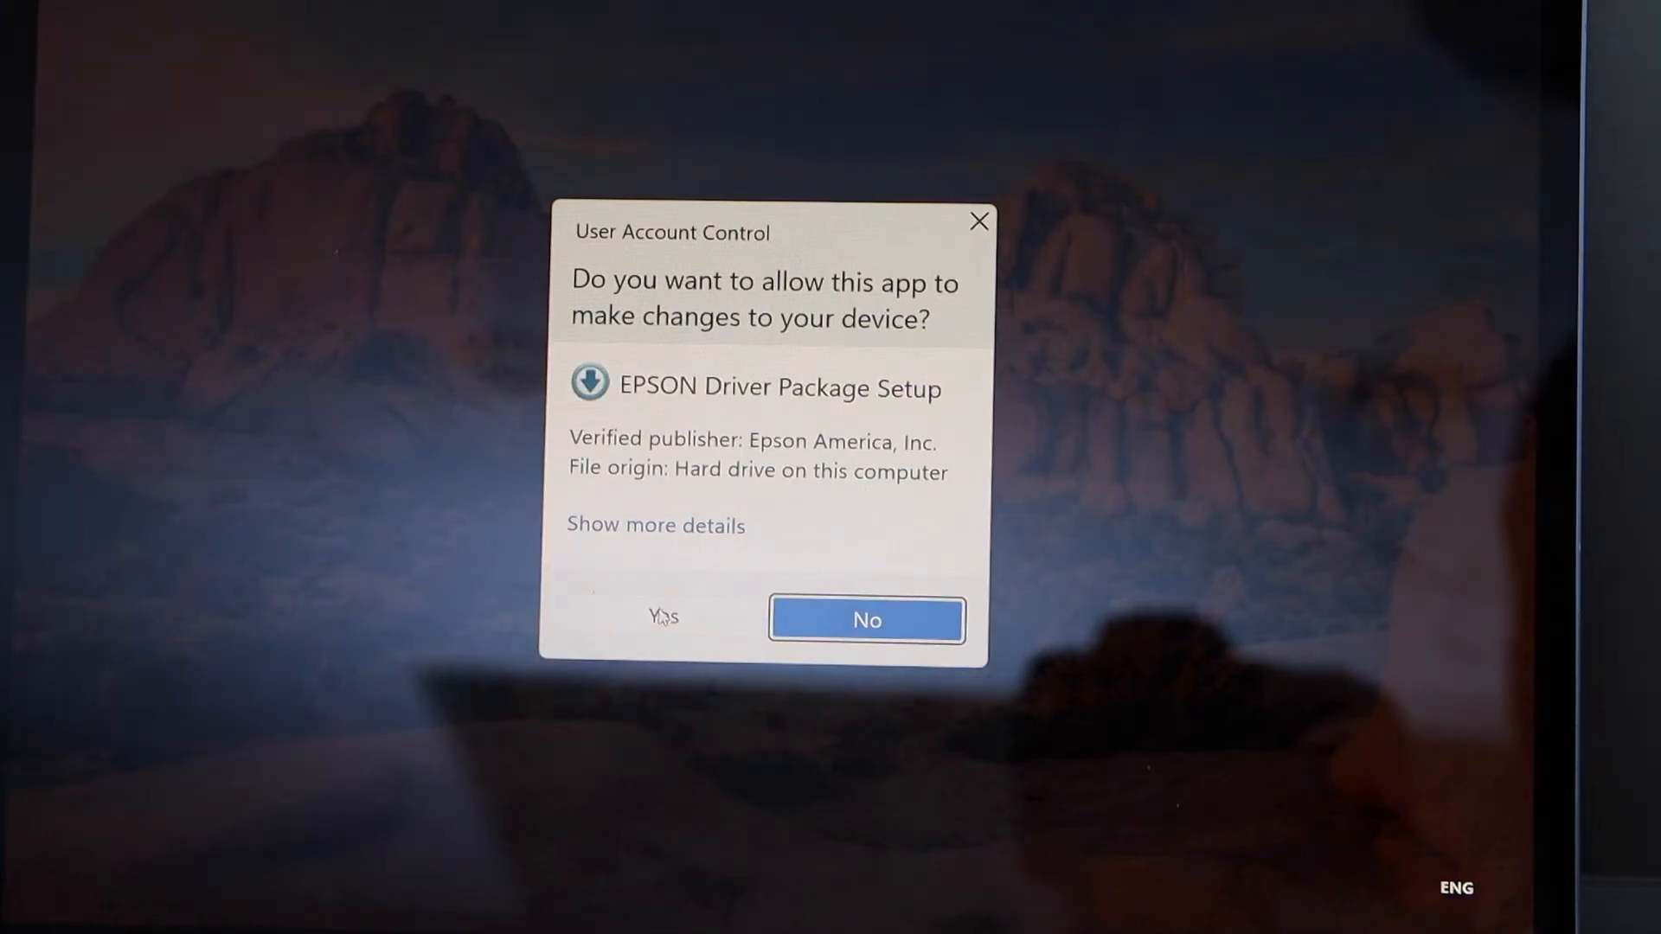
Approve the User Account Control prompt for EPSON Driver Package Setup
{"action": "left_click", "coordinate": [663, 619]}
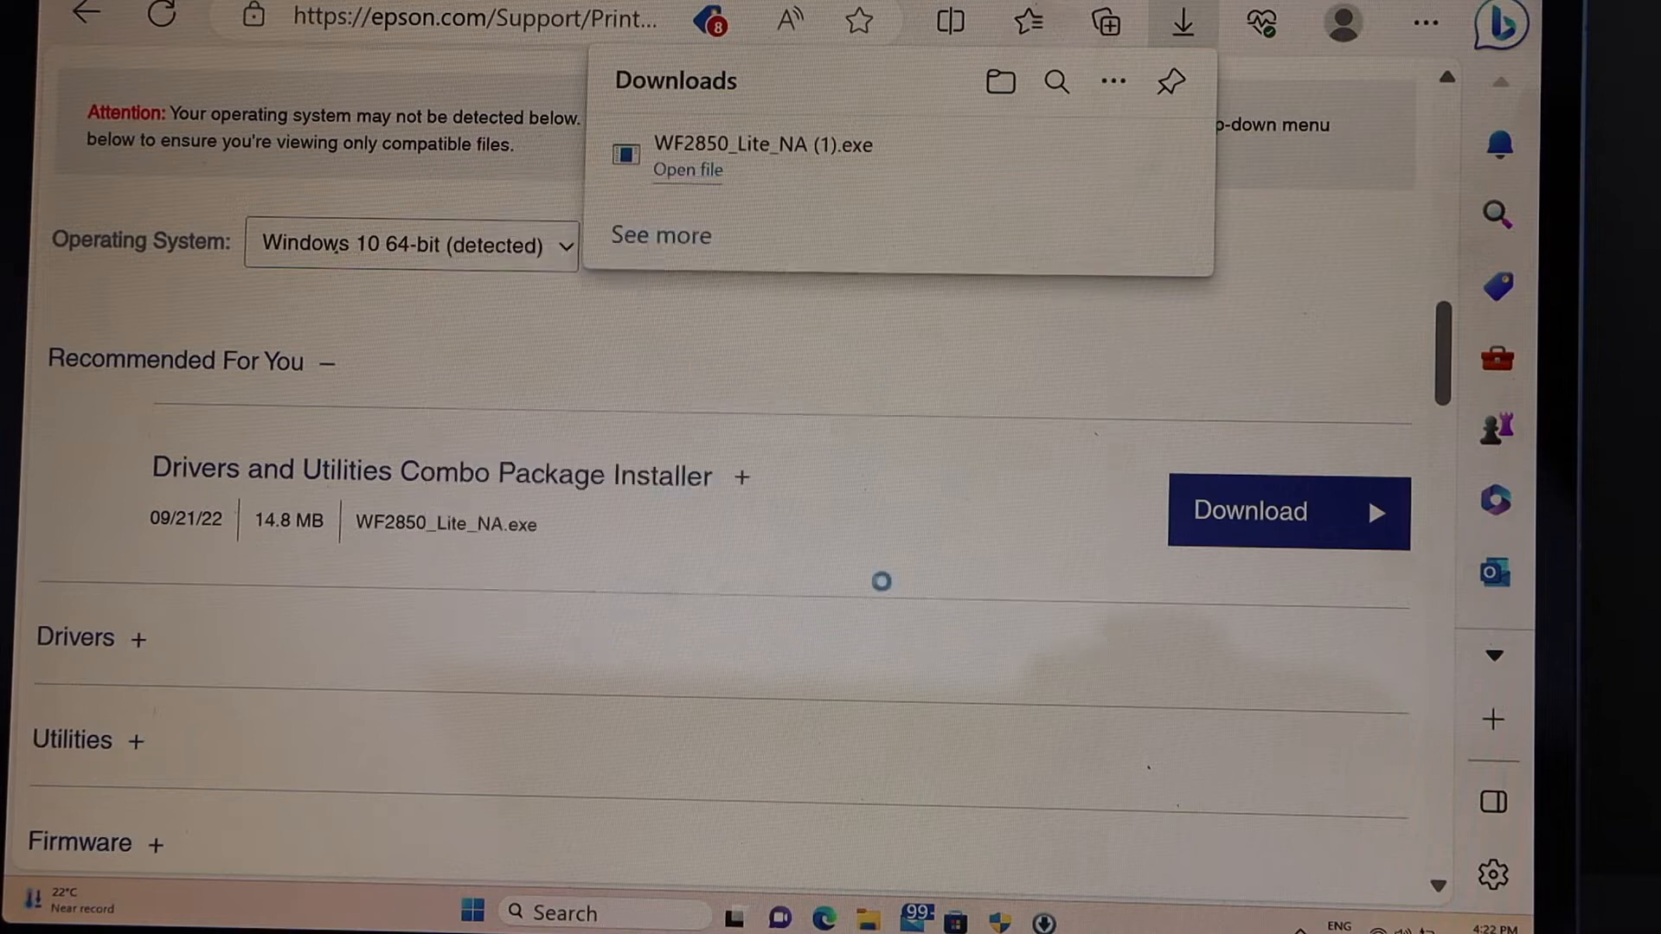
{"action": "left_click", "coordinate": [686, 170]}
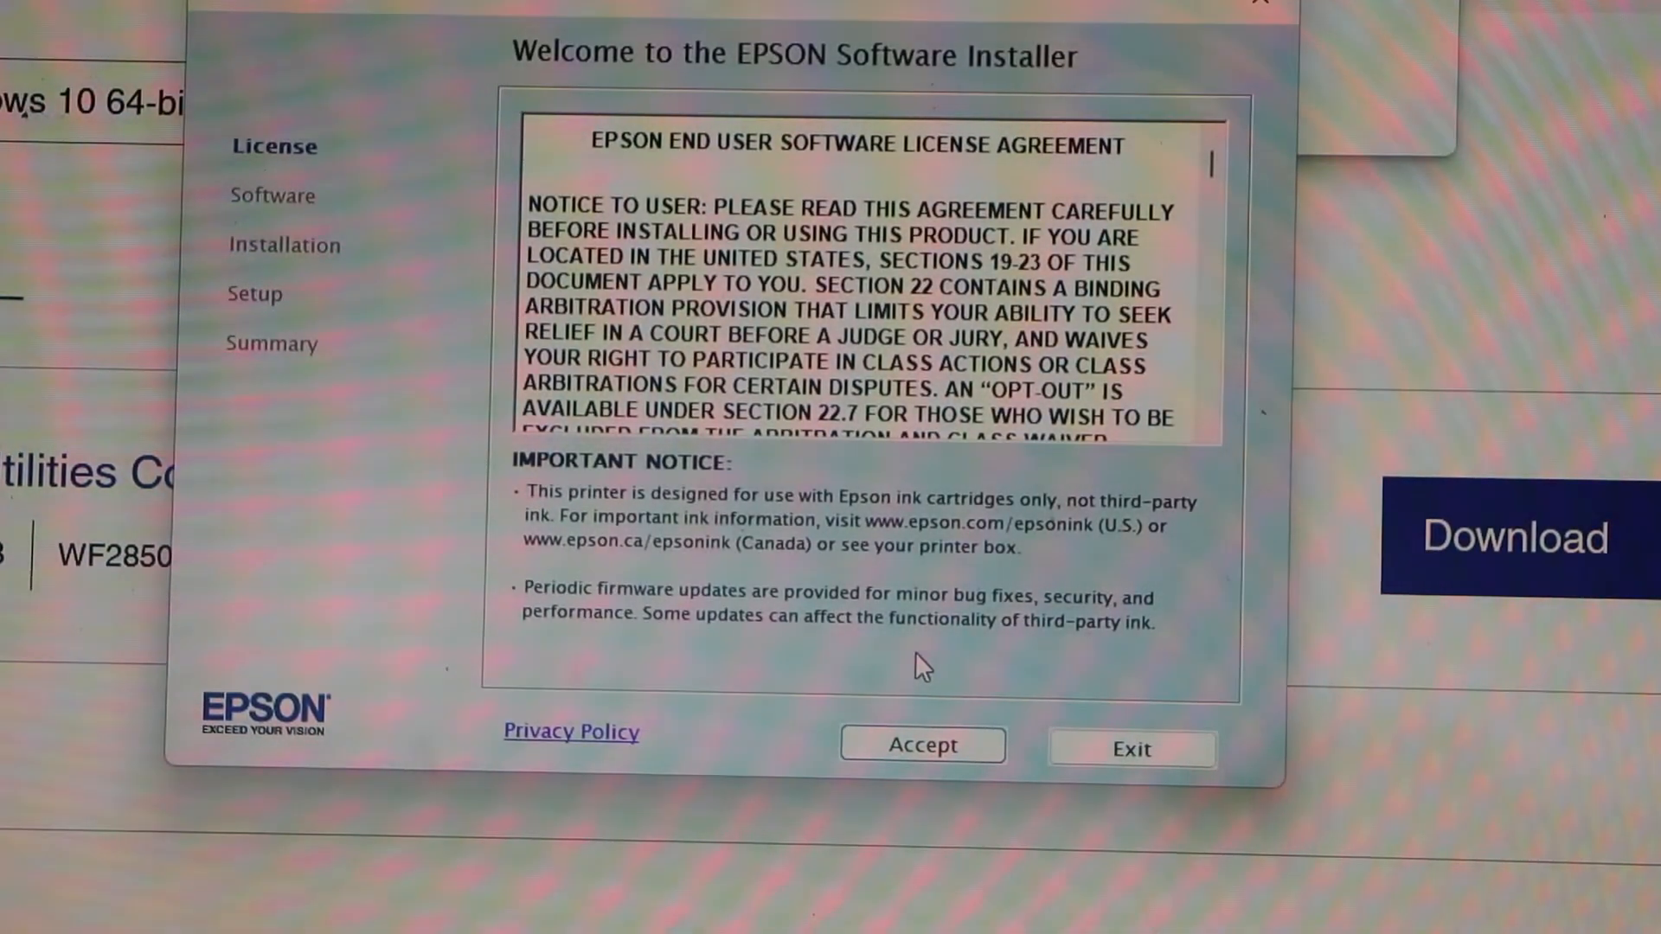
Accept the license, exclude Easy Photo Scan, and install the EPSON drivers and utilities
{"action": "left_click", "coordinate": [921, 745]}
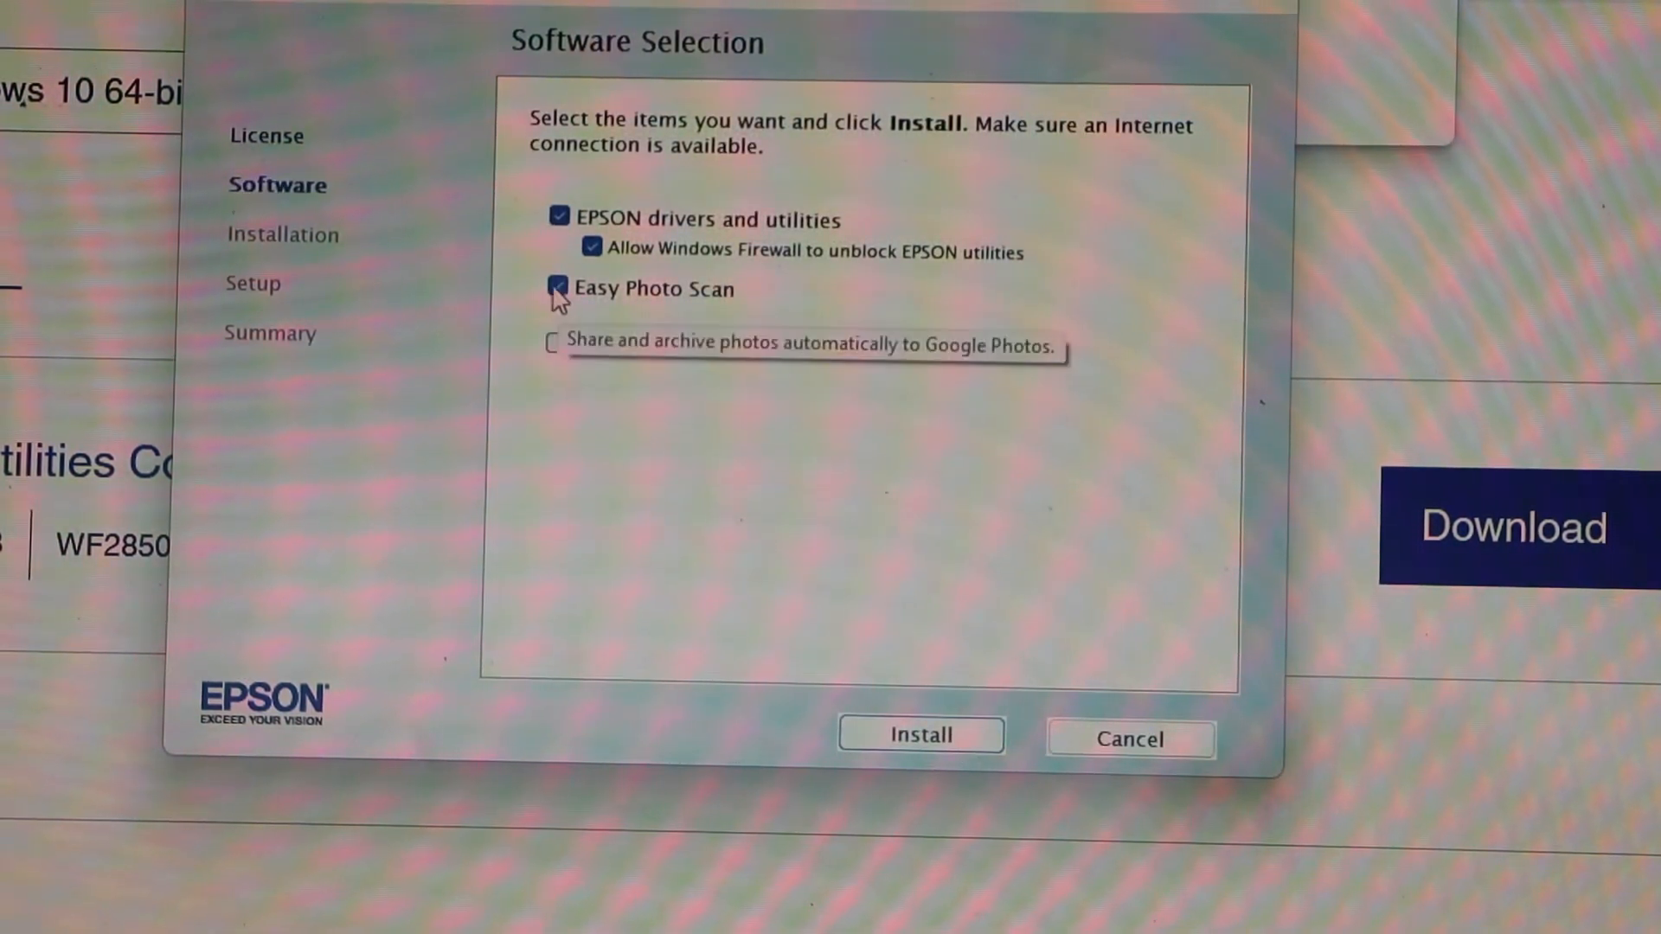
{"action": "left_click", "coordinate": [557, 288]}
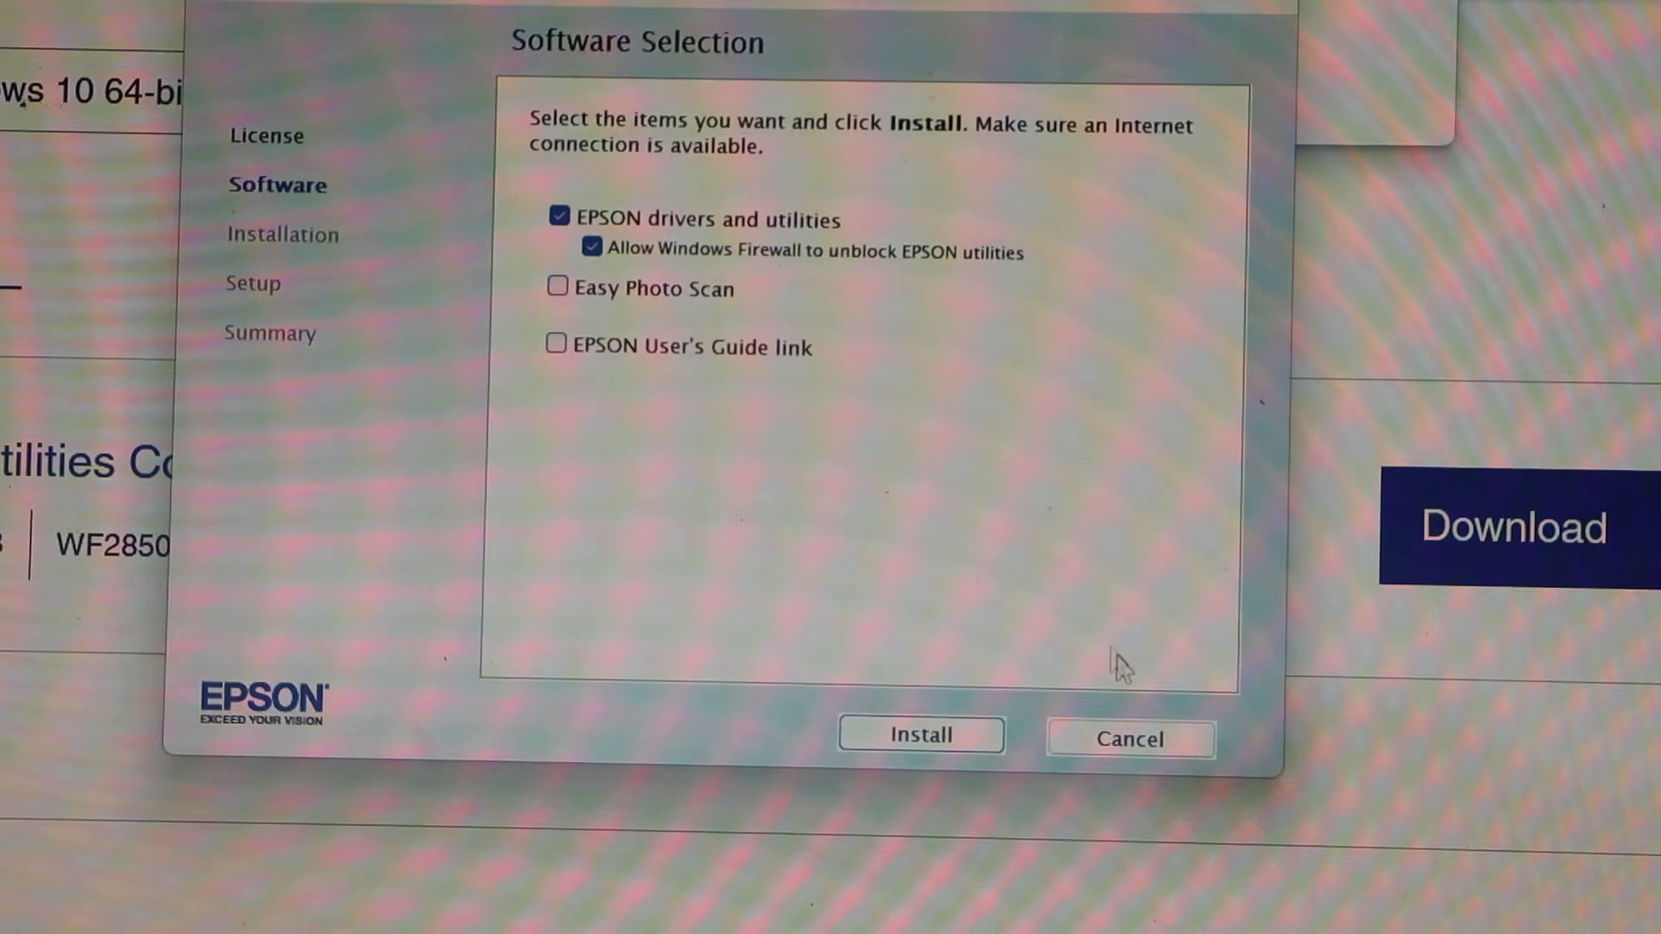
{"action": "left_click", "coordinate": [920, 736]}
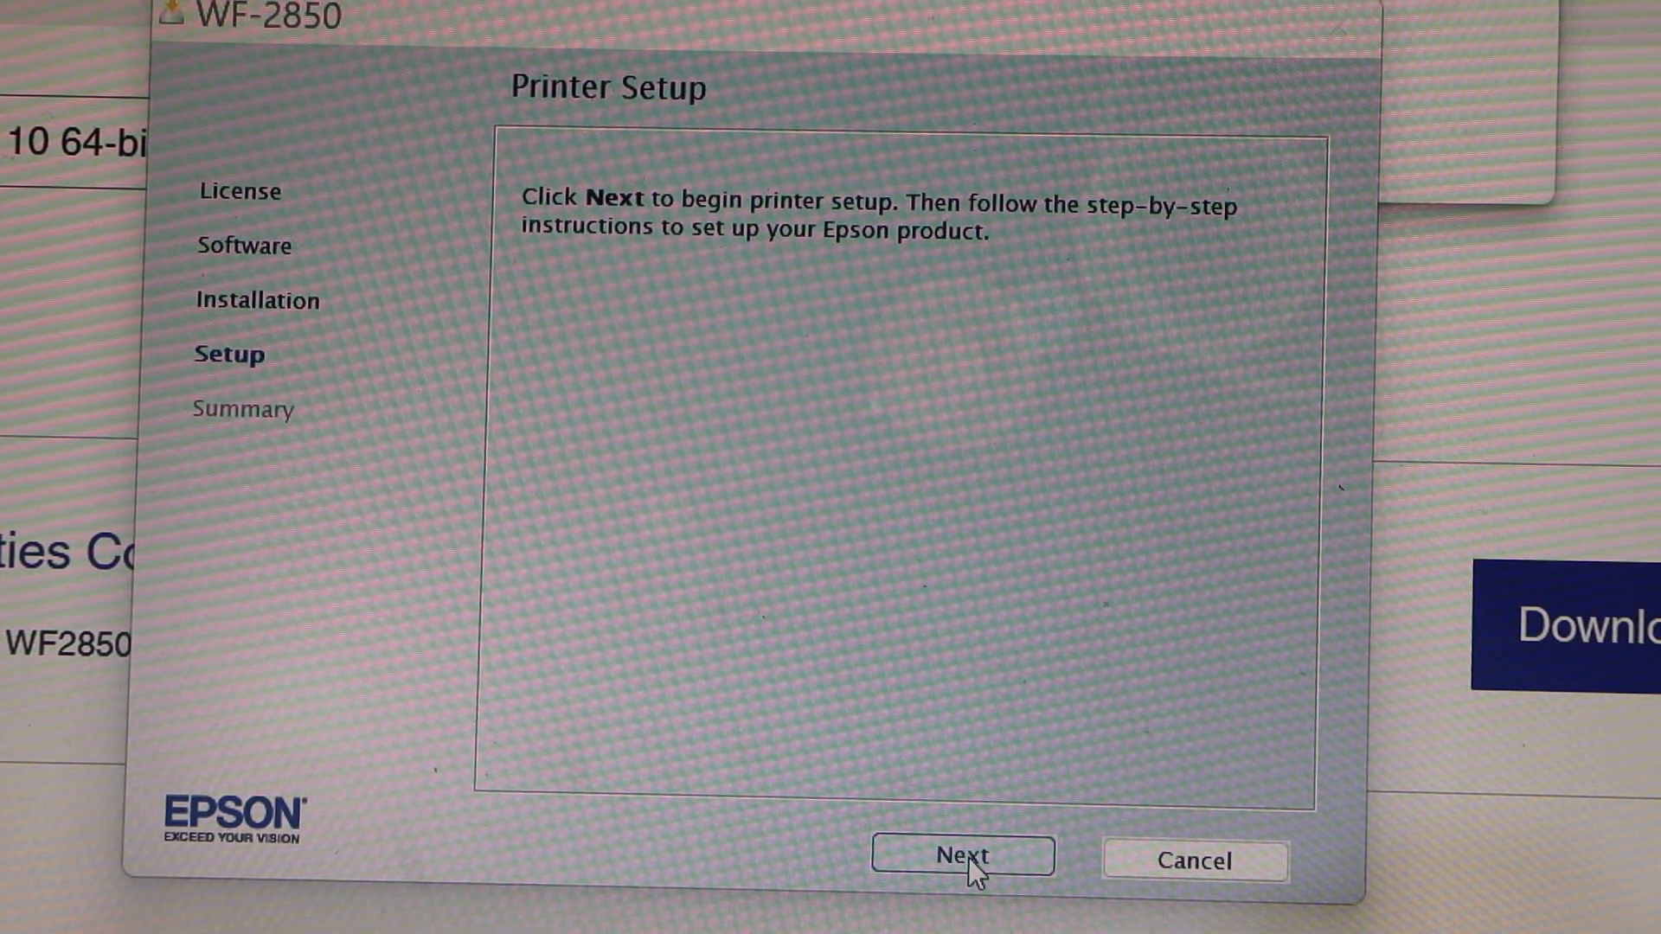
Begin Printer Setup and select Direct USB connection
{"action": "left_click", "coordinate": [961, 855]}
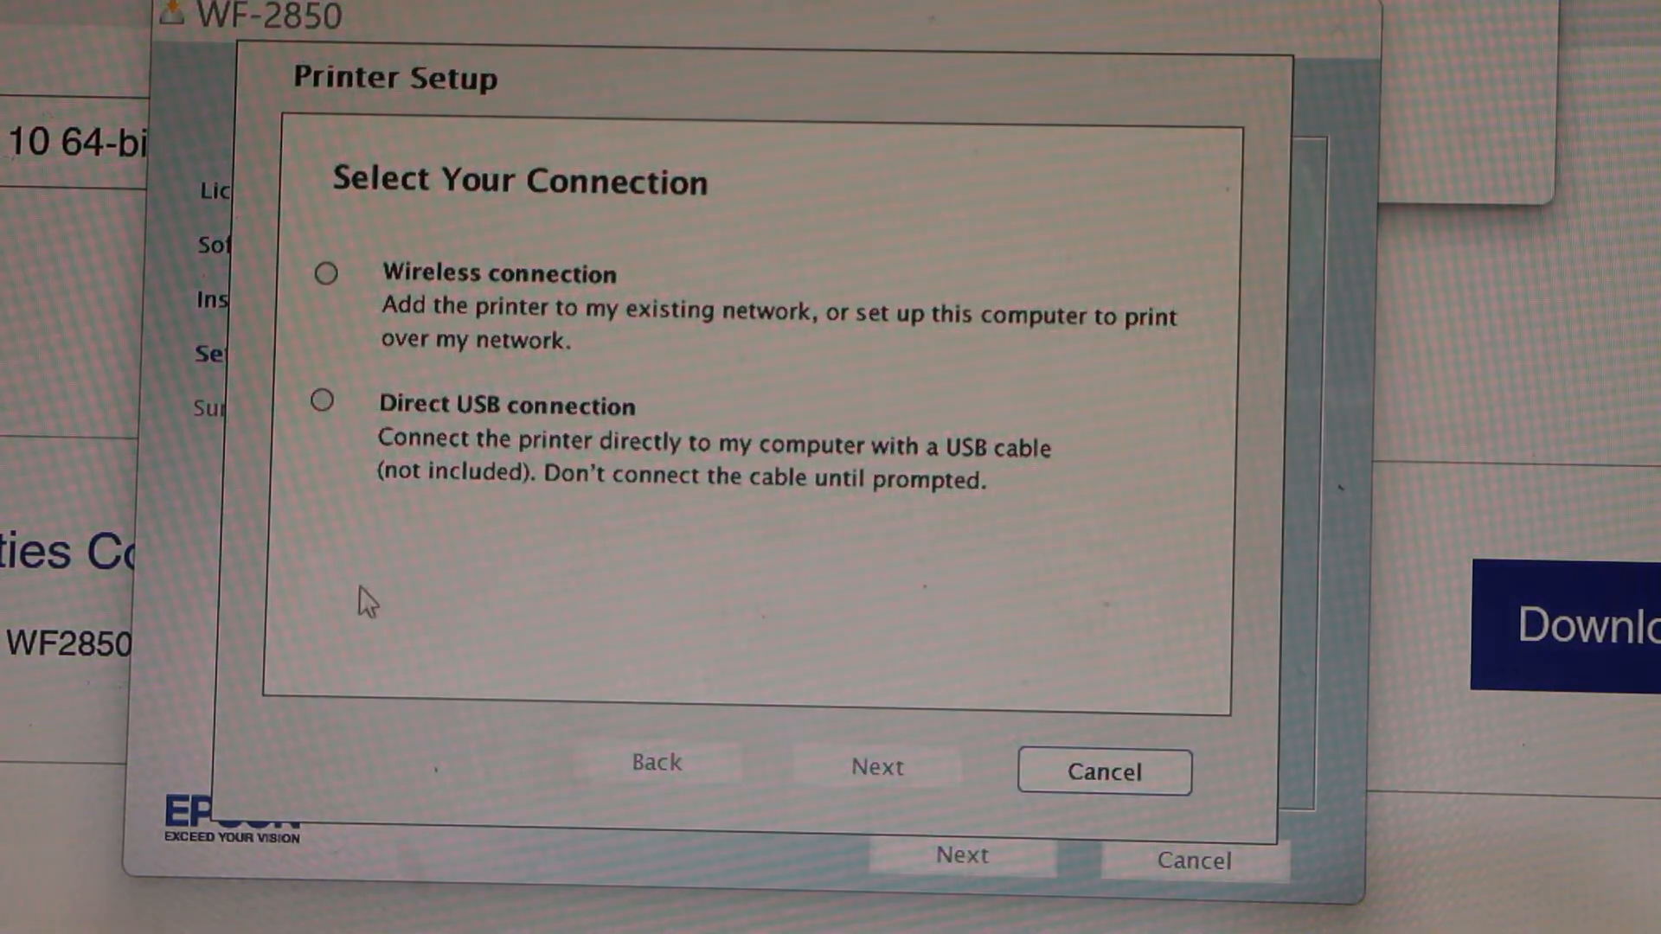
{"action": "left_click", "coordinate": [321, 401]}
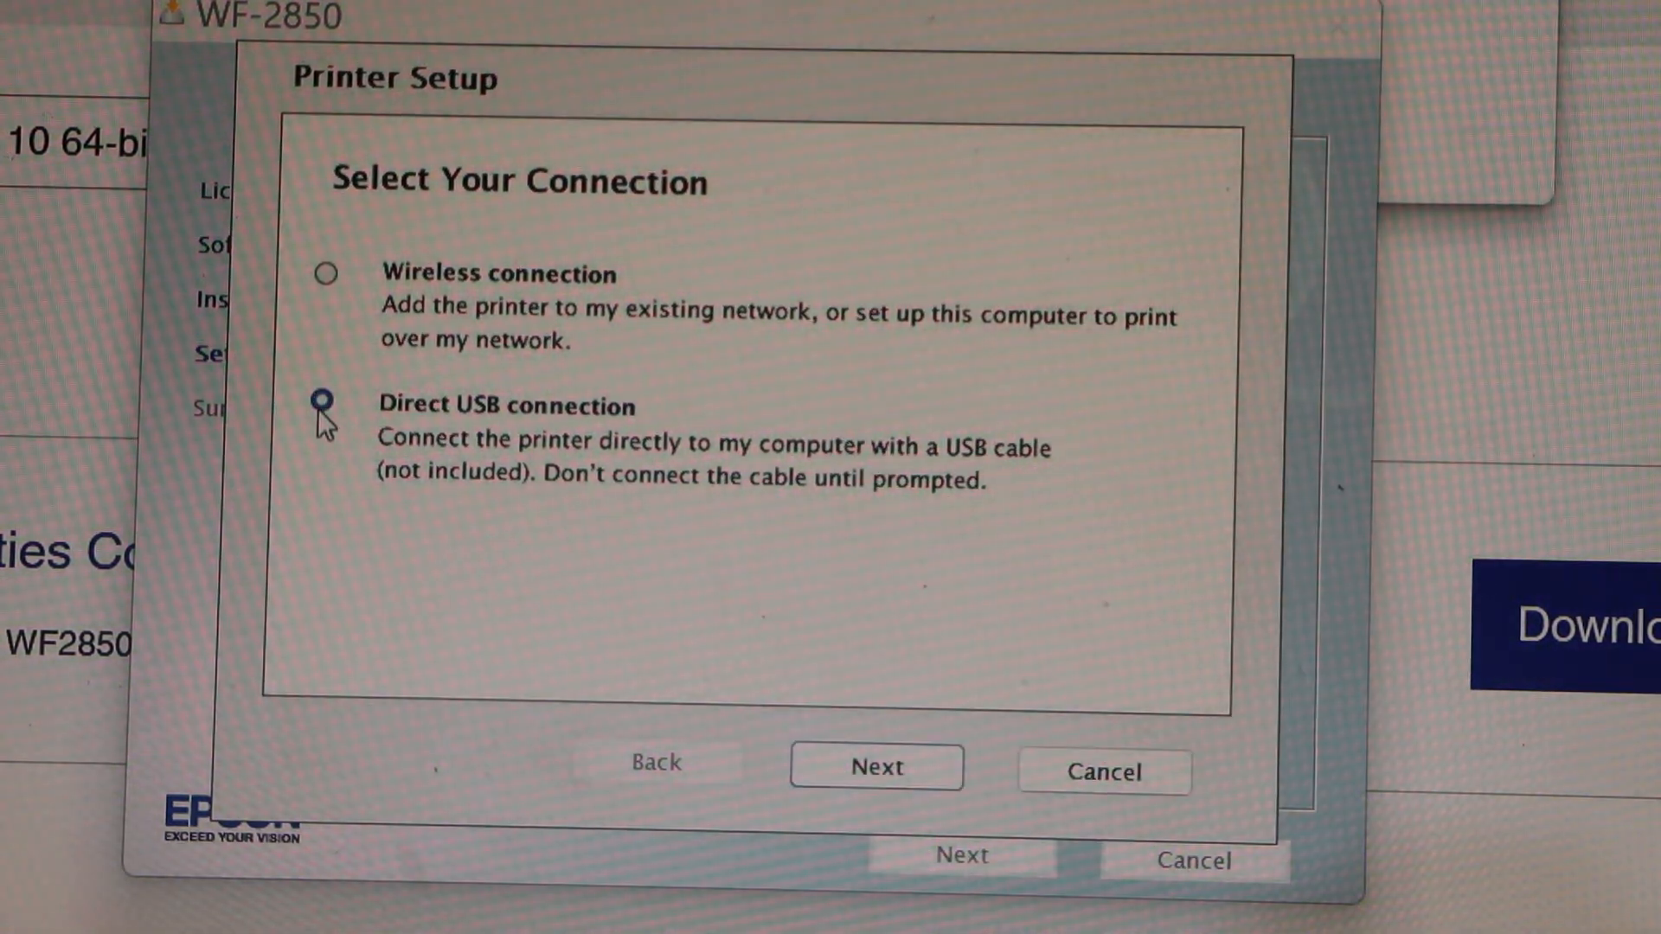
{"action": "left_click", "coordinate": [325, 404]}
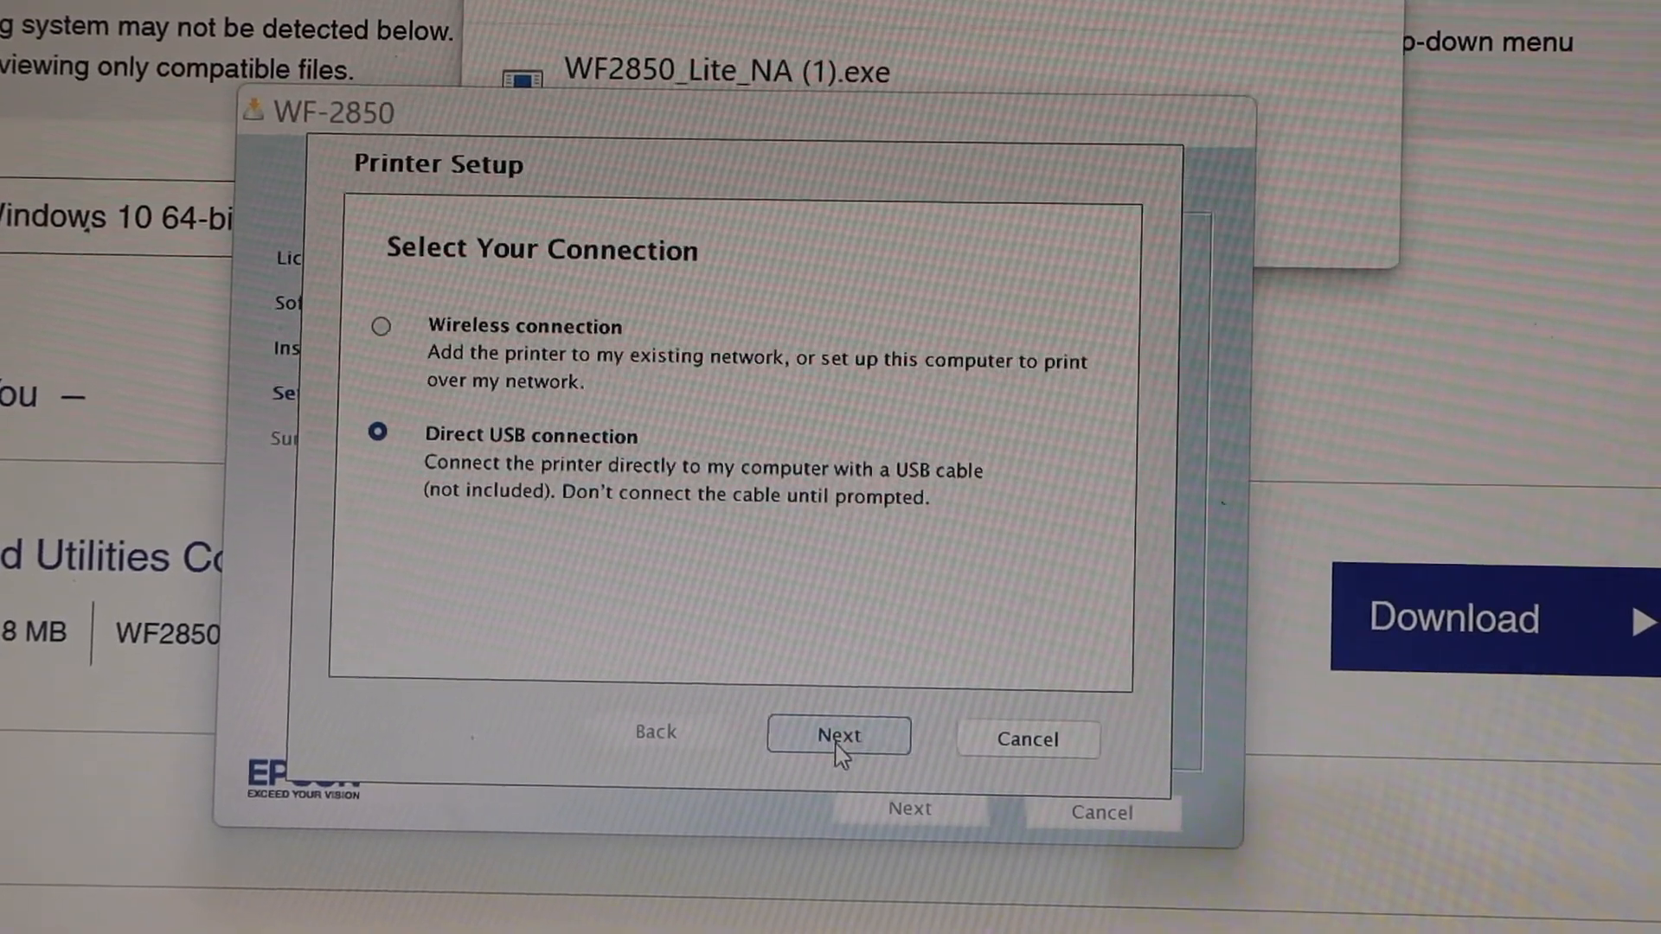
{"action": "left_click", "coordinate": [839, 735]}
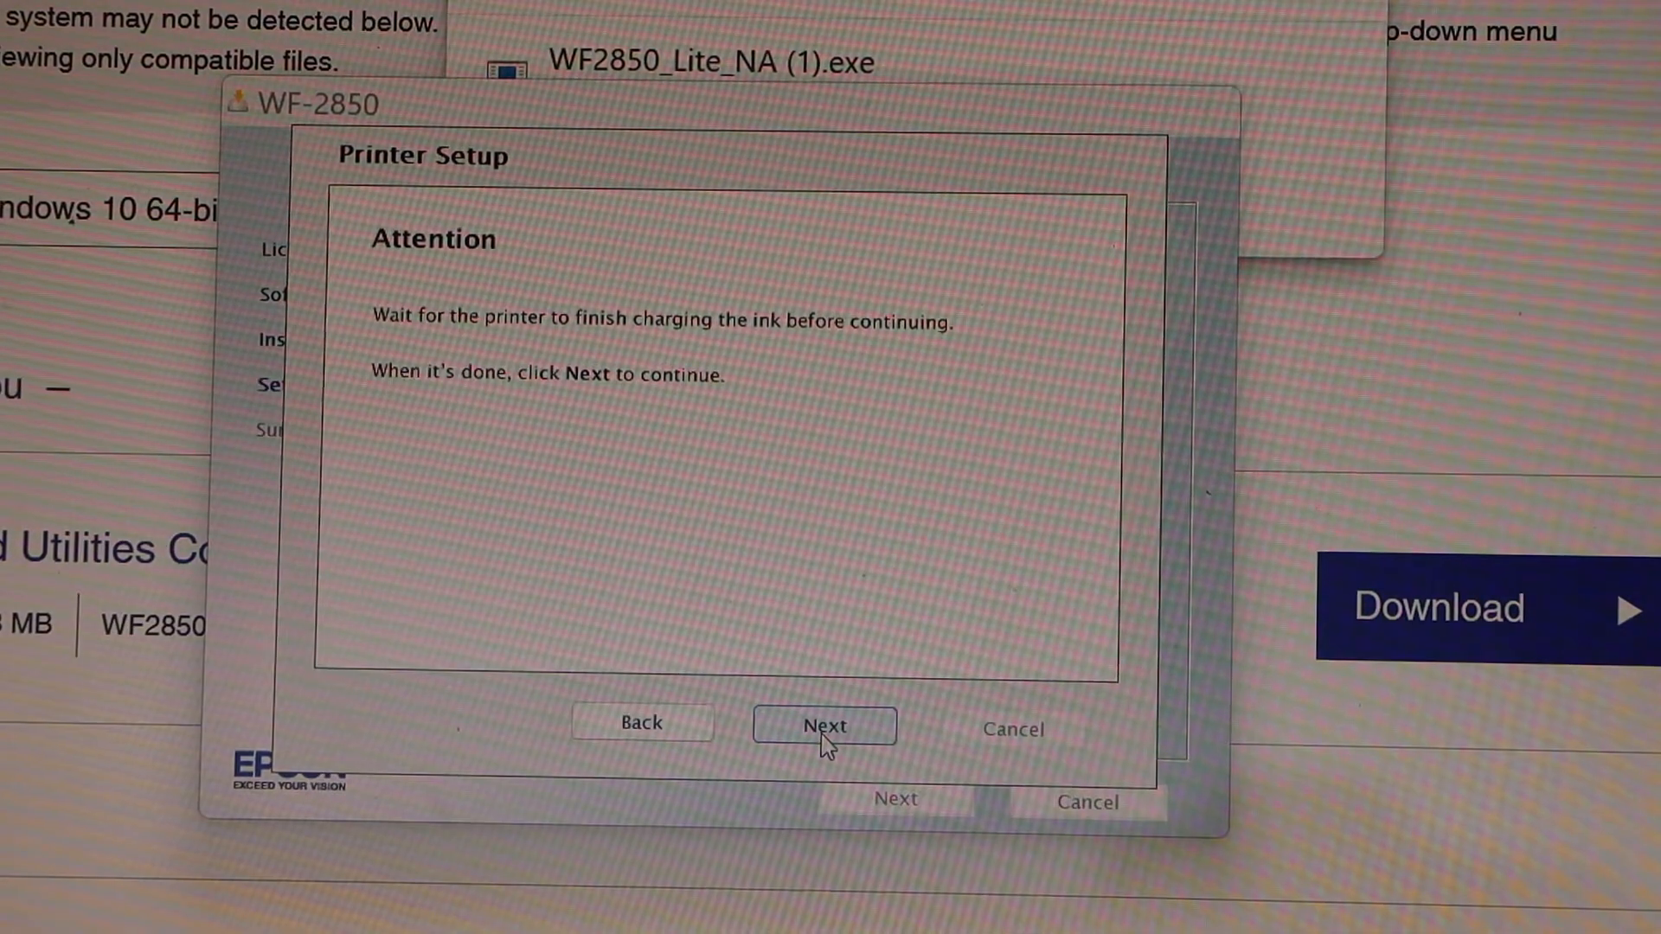
Continue past the ink-charging Attention screen until the USB printer is detected
{"action": "left_click", "coordinate": [824, 725]}
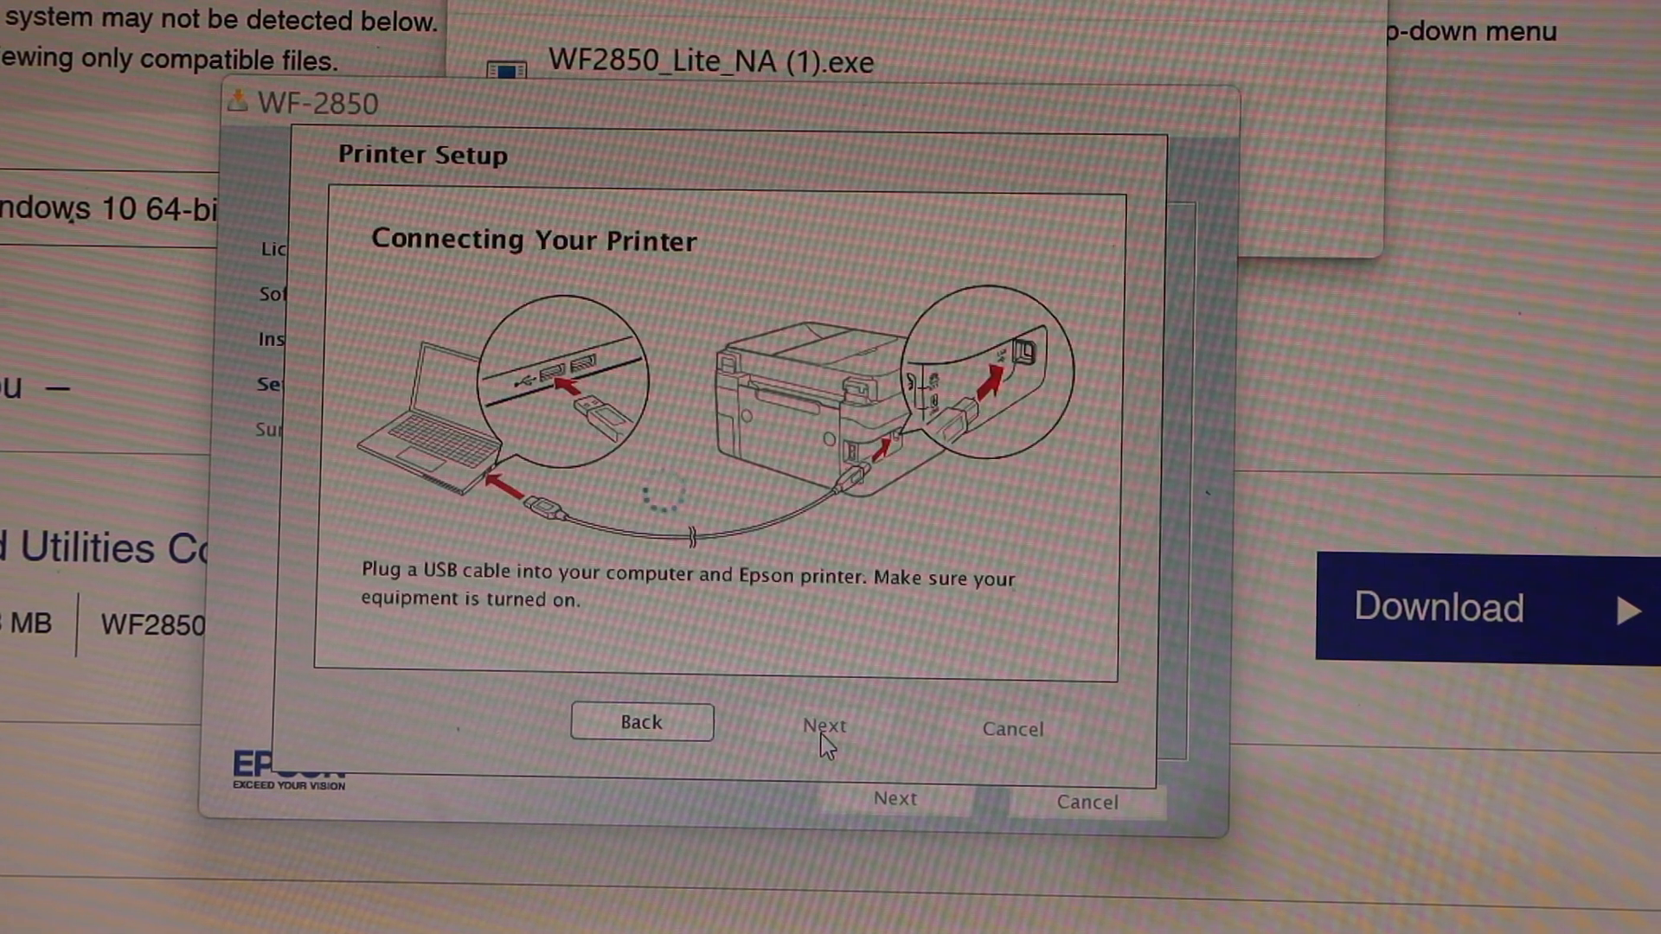
{"action": "mouse_move", "coordinate": [657, 609]}
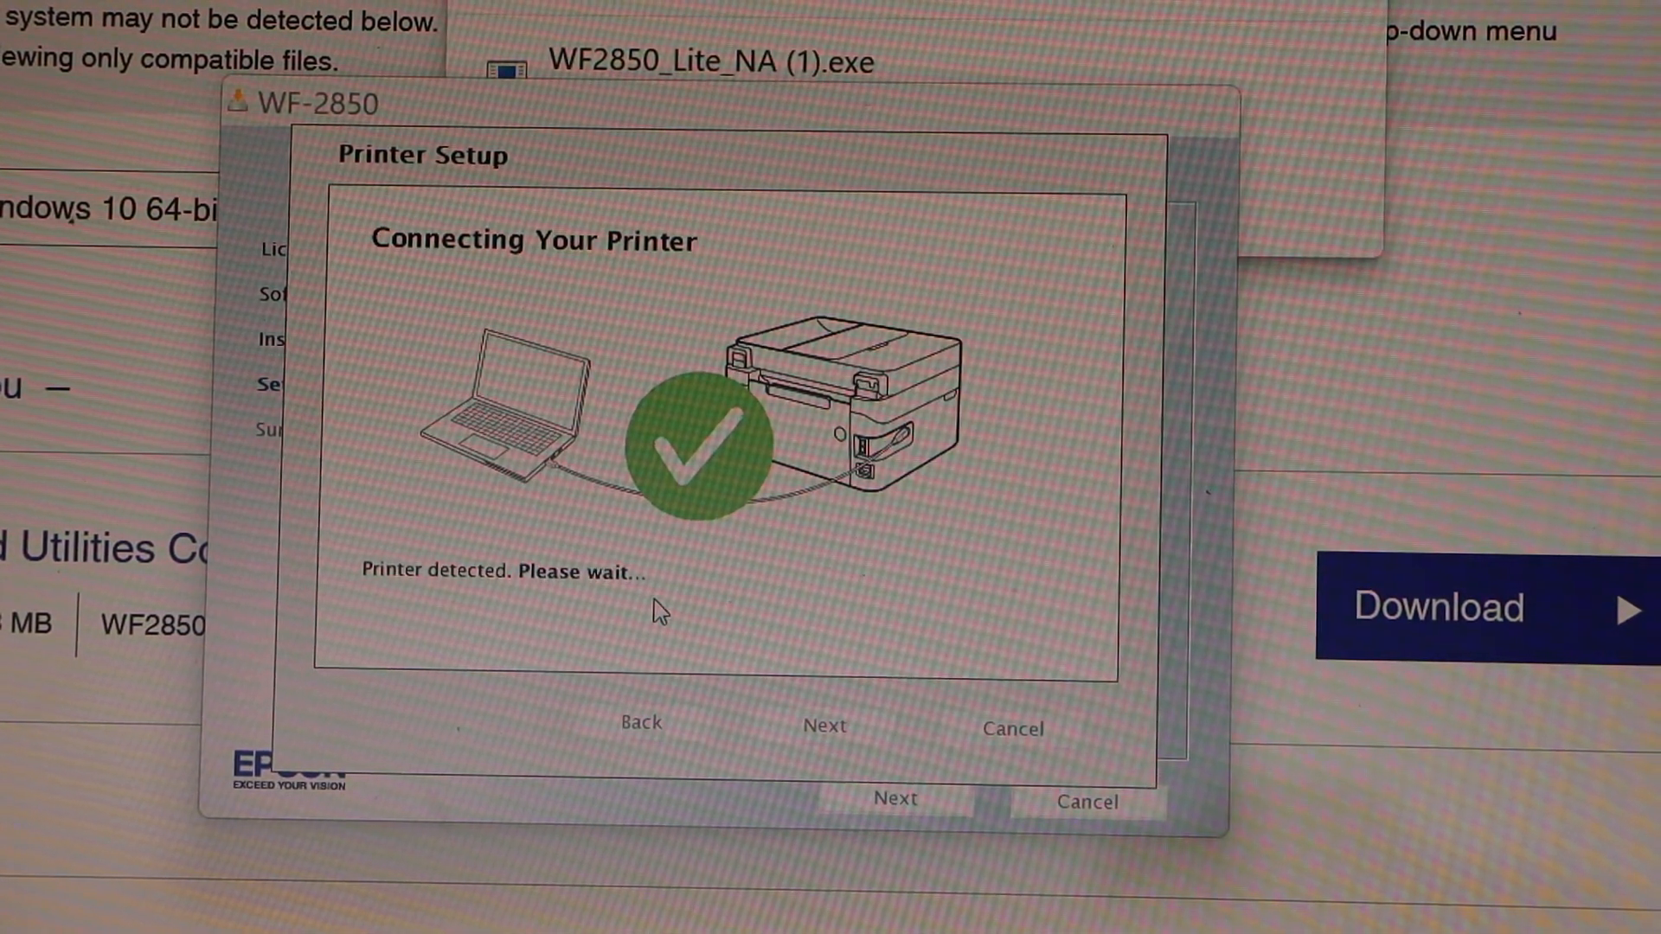
{"action": "left_click", "coordinate": [822, 725]}
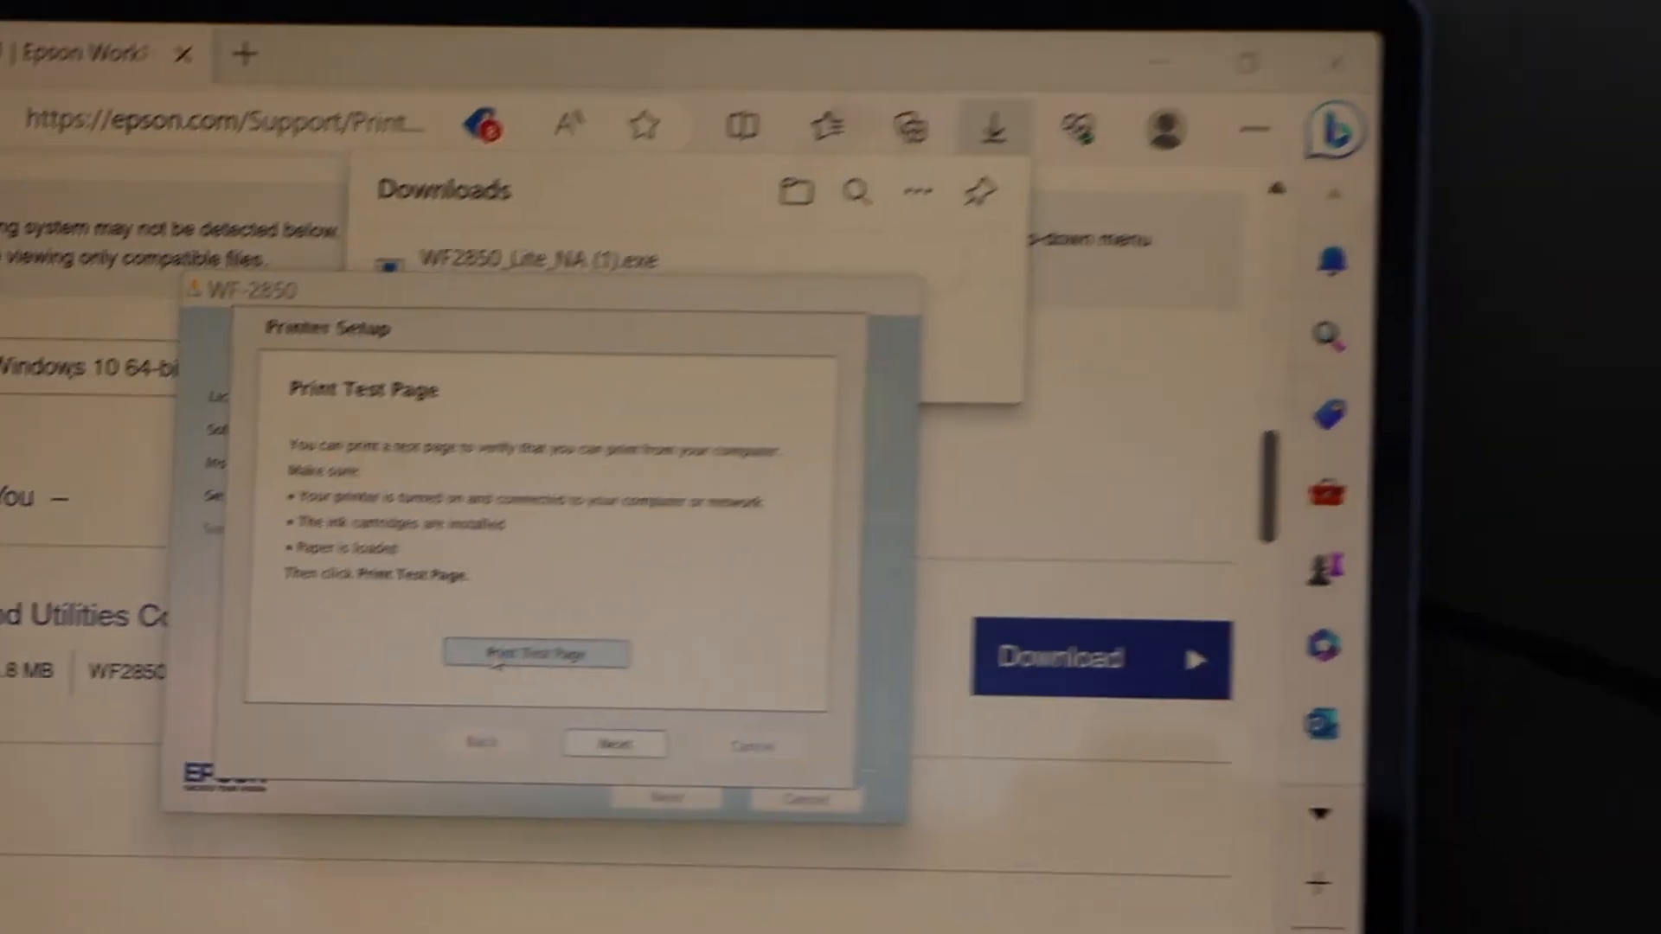
Send a test page to the USB-connected WF-2850
{"action": "left_click", "coordinate": [534, 654]}
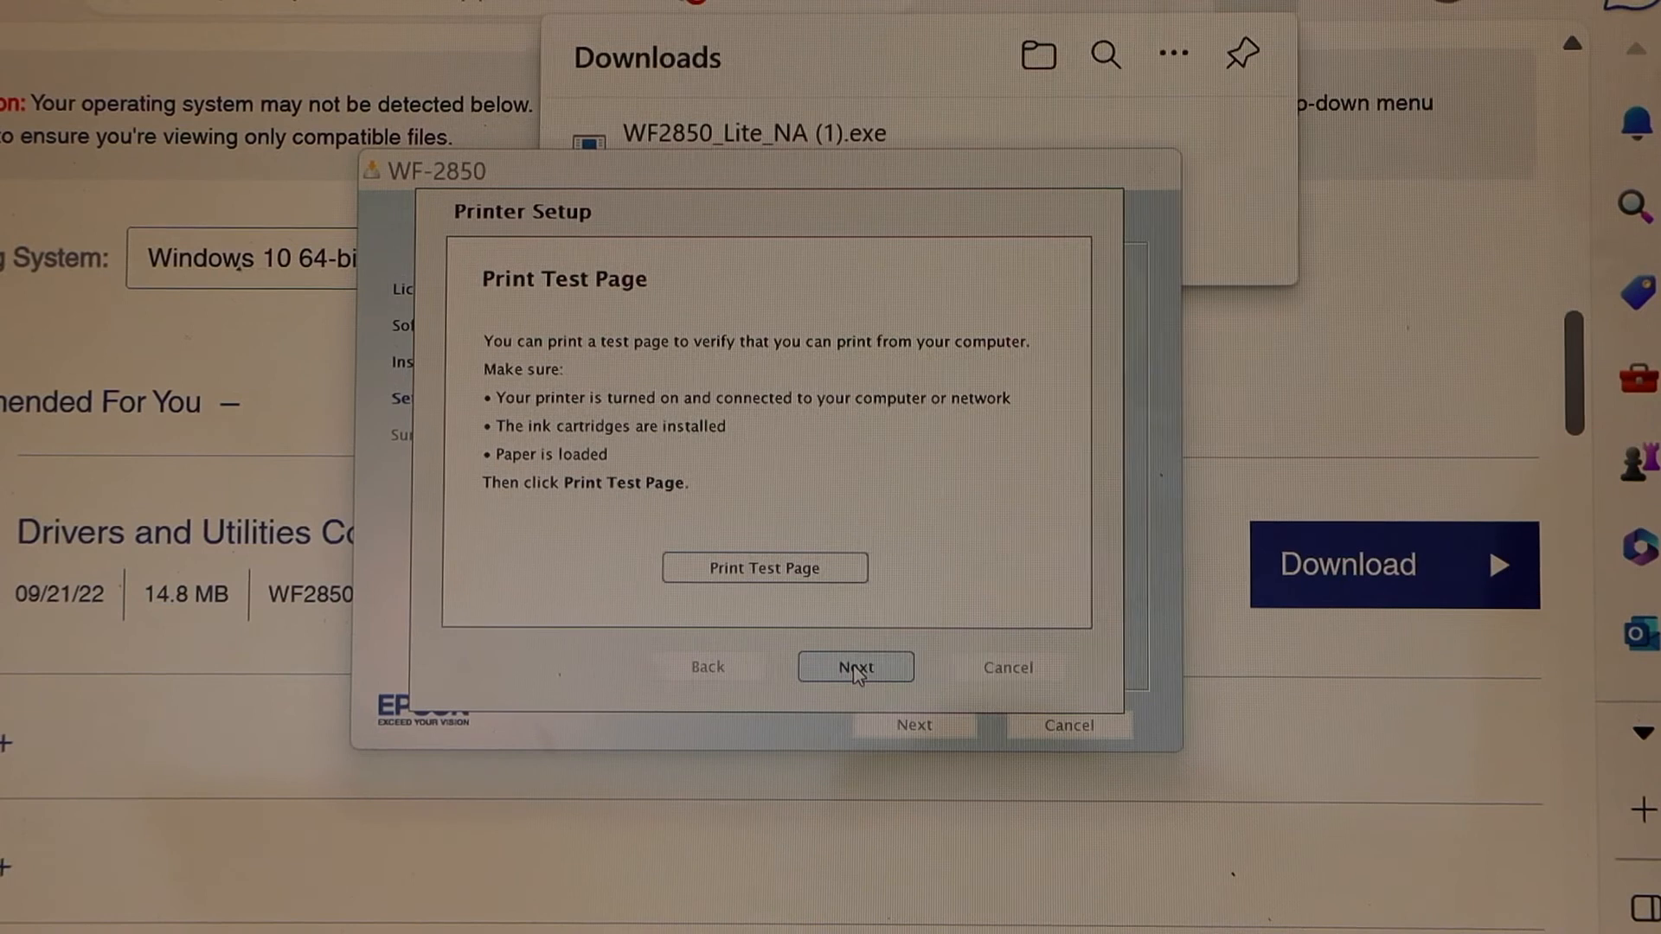
Choose No on Fax Setup and continue to product registration
{"action": "left_click", "coordinate": [855, 667]}
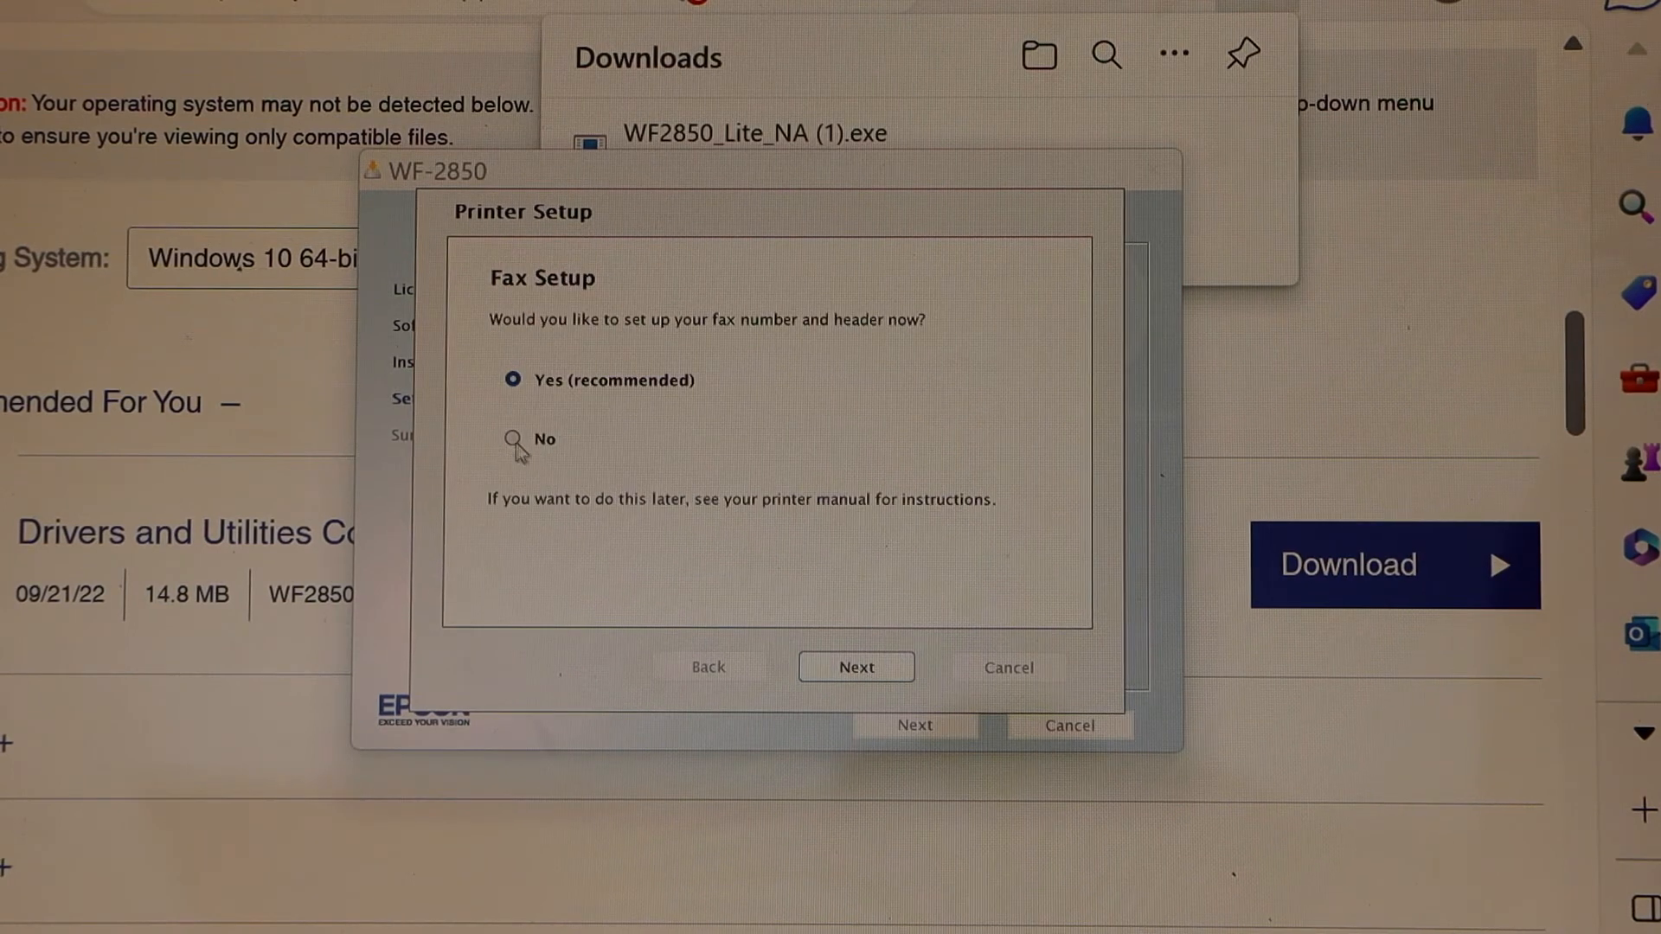
{"action": "left_click", "coordinate": [512, 438]}
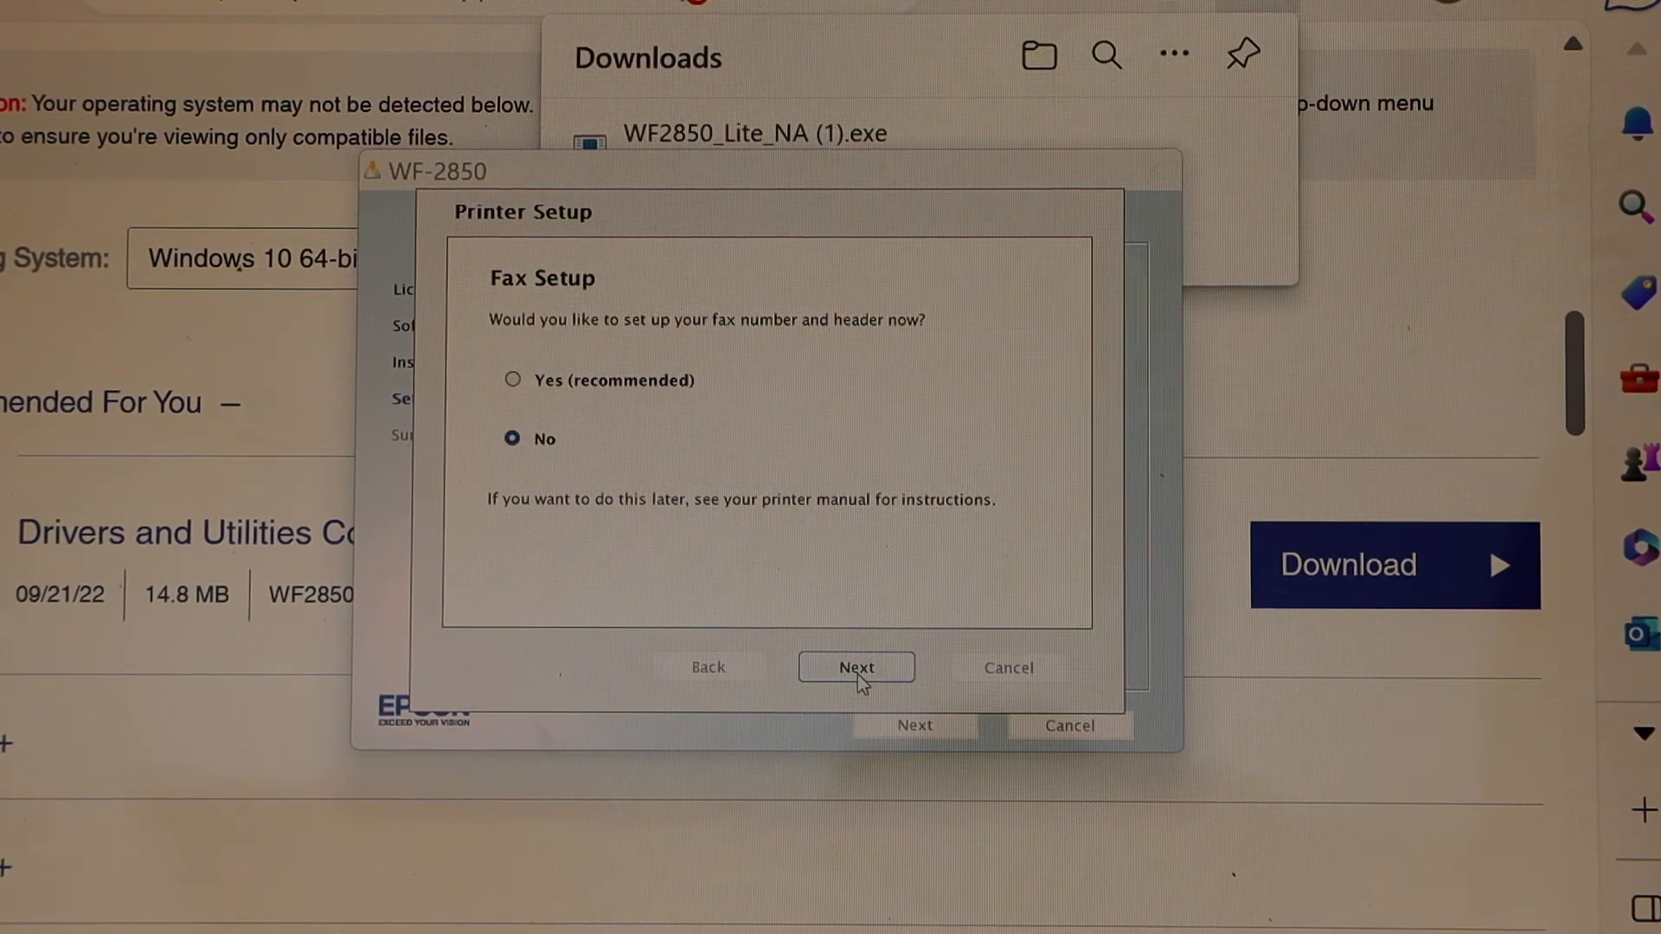
{"action": "left_click", "coordinate": [855, 667]}
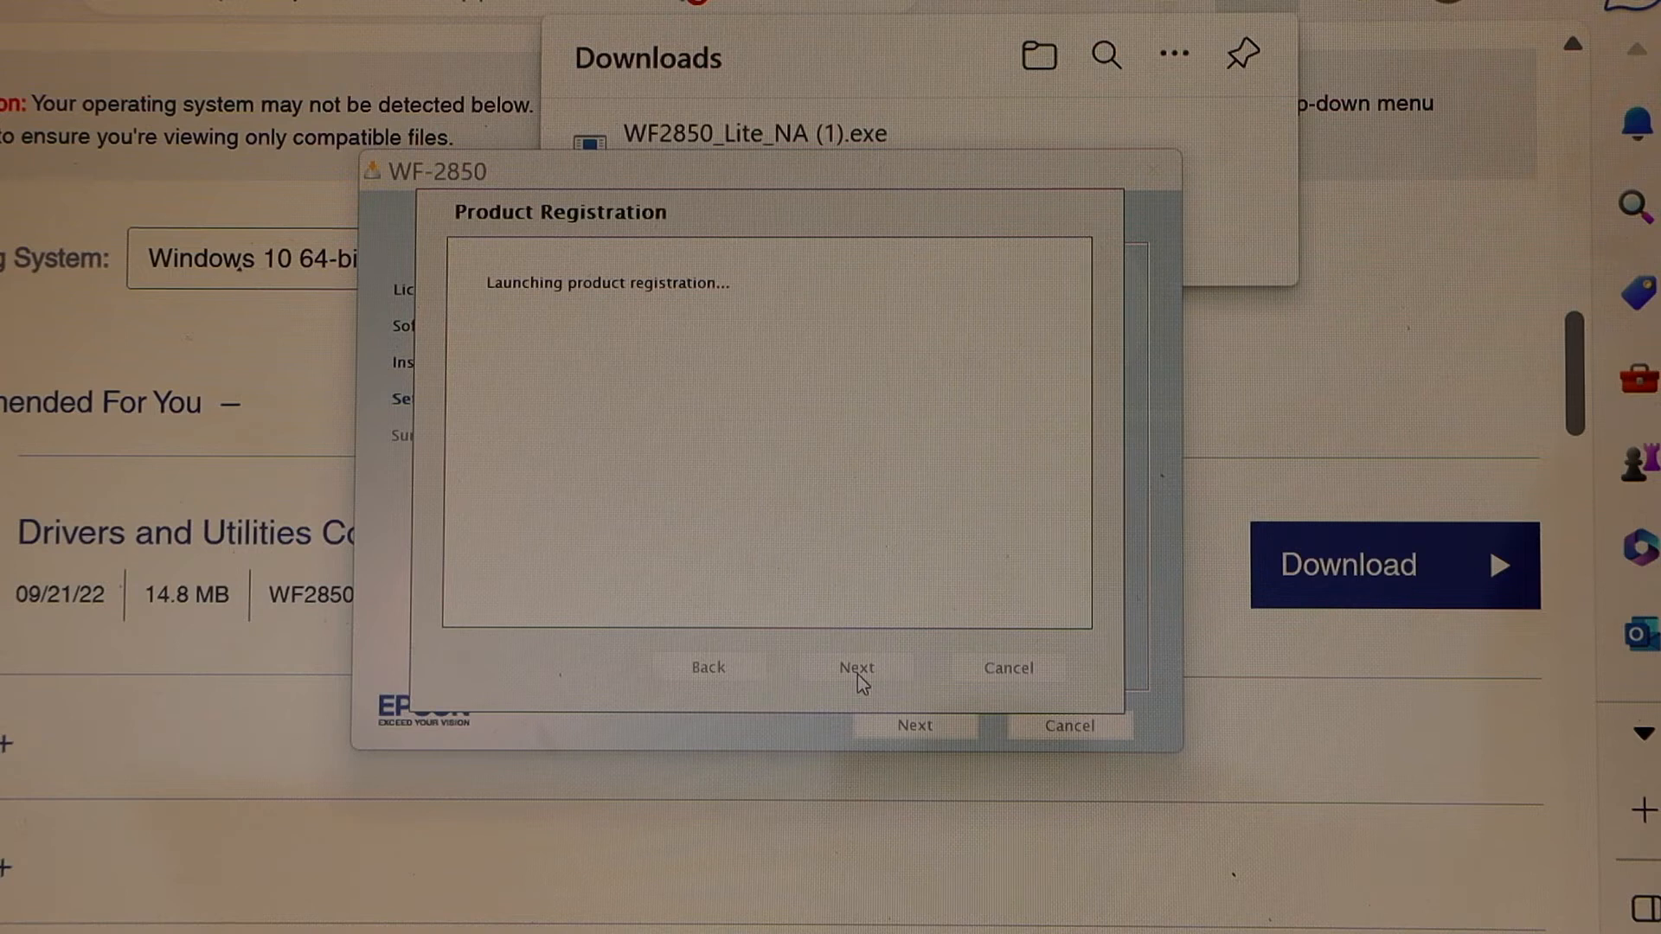